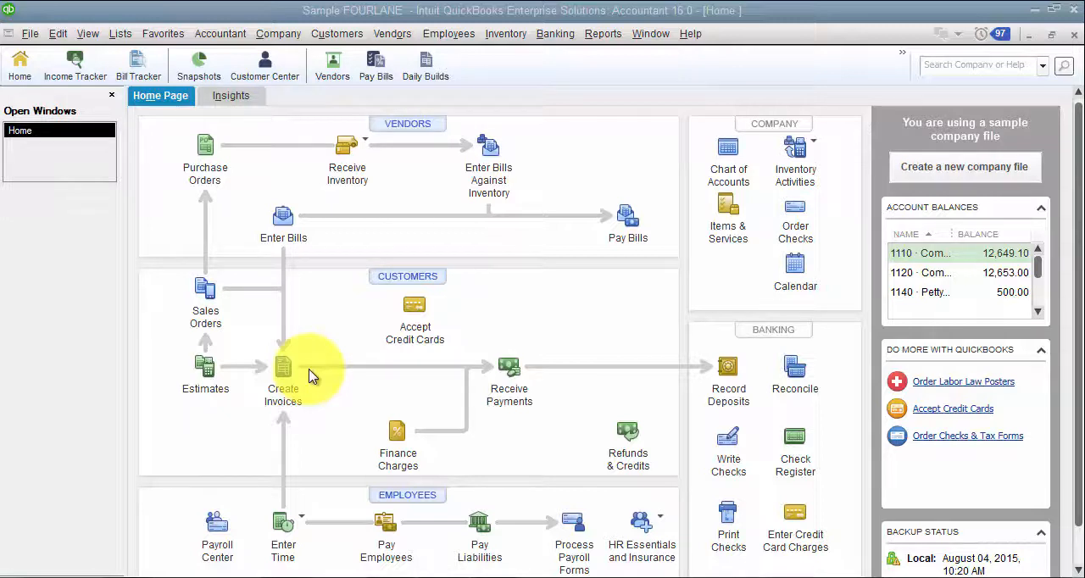
pyautogui.moveTo(188, 499)
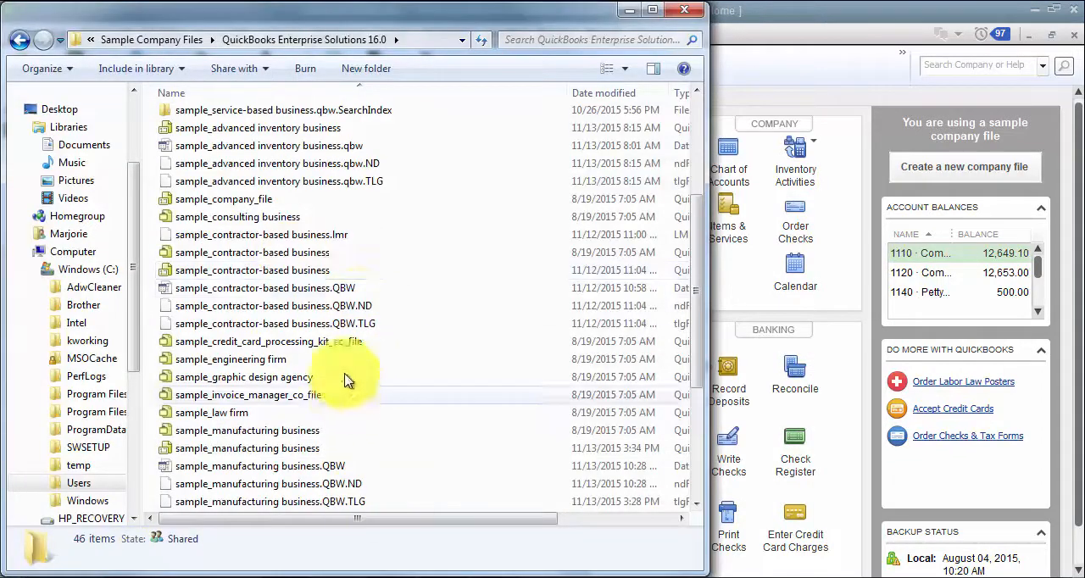
pyautogui.moveTo(715, 356)
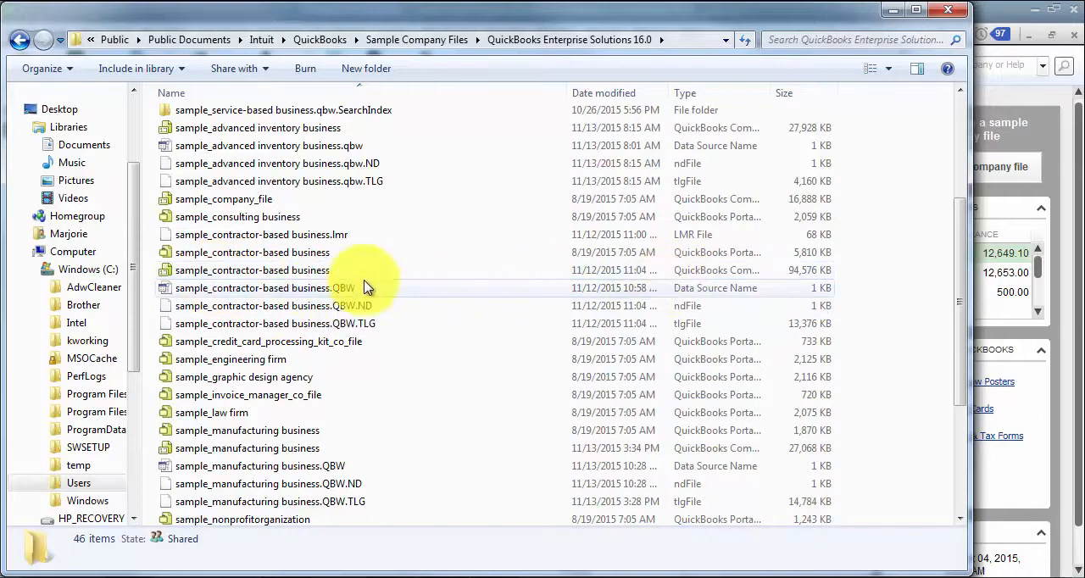
pyautogui.moveTo(342, 292)
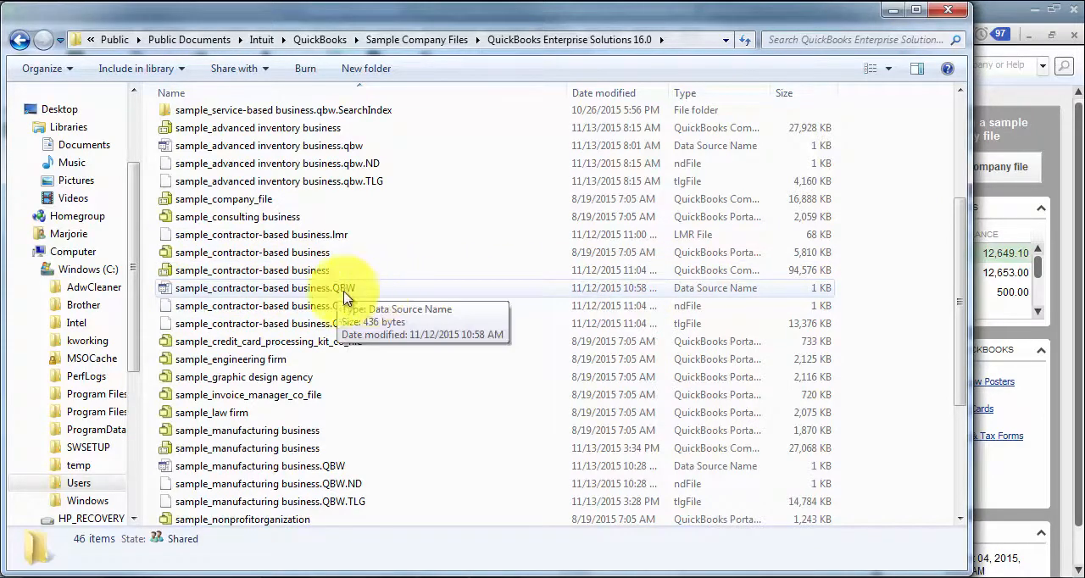
pyautogui.moveTo(291, 329)
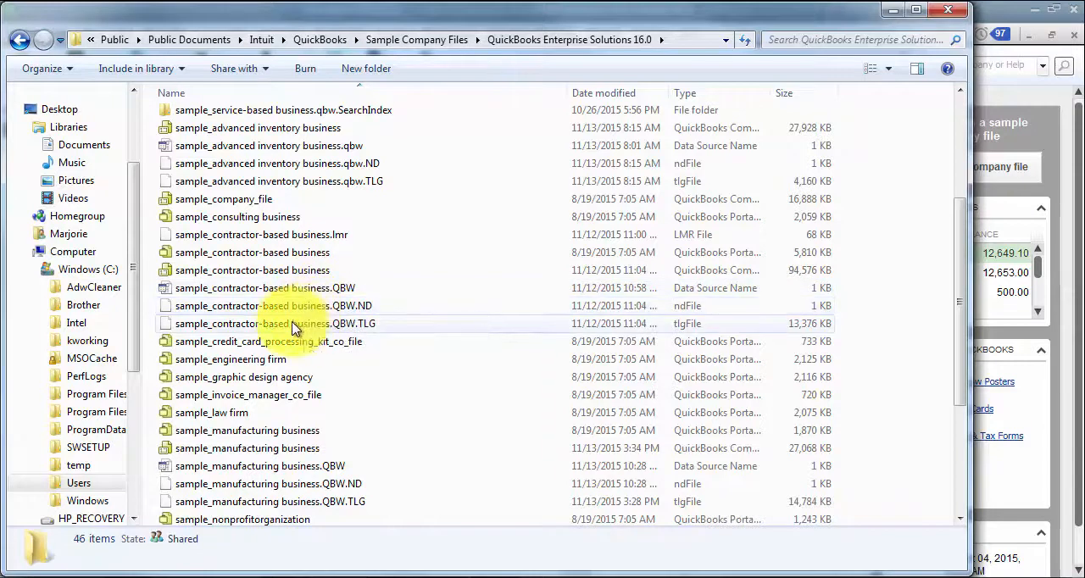
pyautogui.moveTo(509, 330)
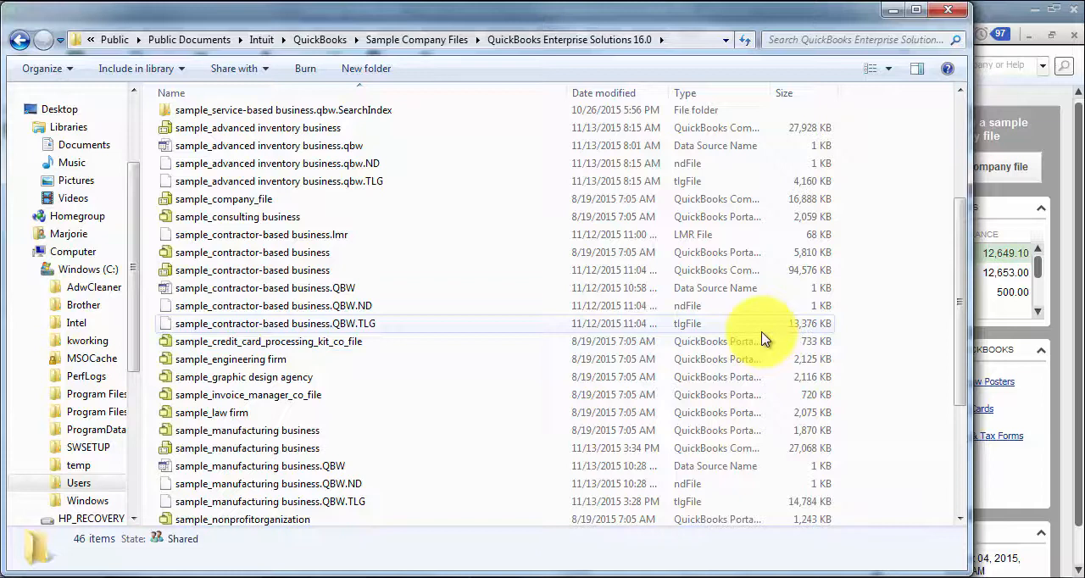
pyautogui.moveTo(784, 331)
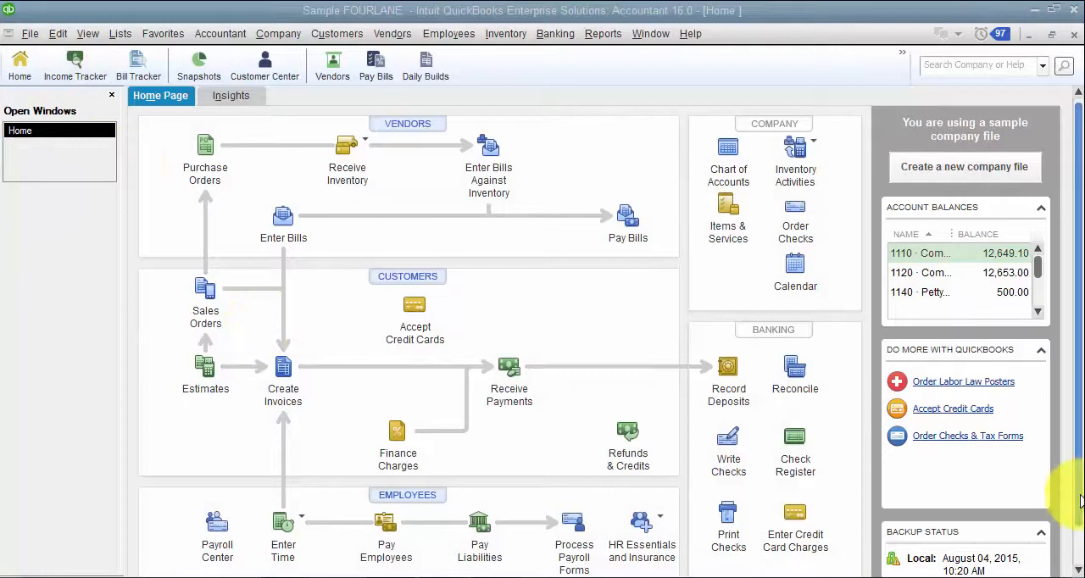
pyautogui.scroll(-3)
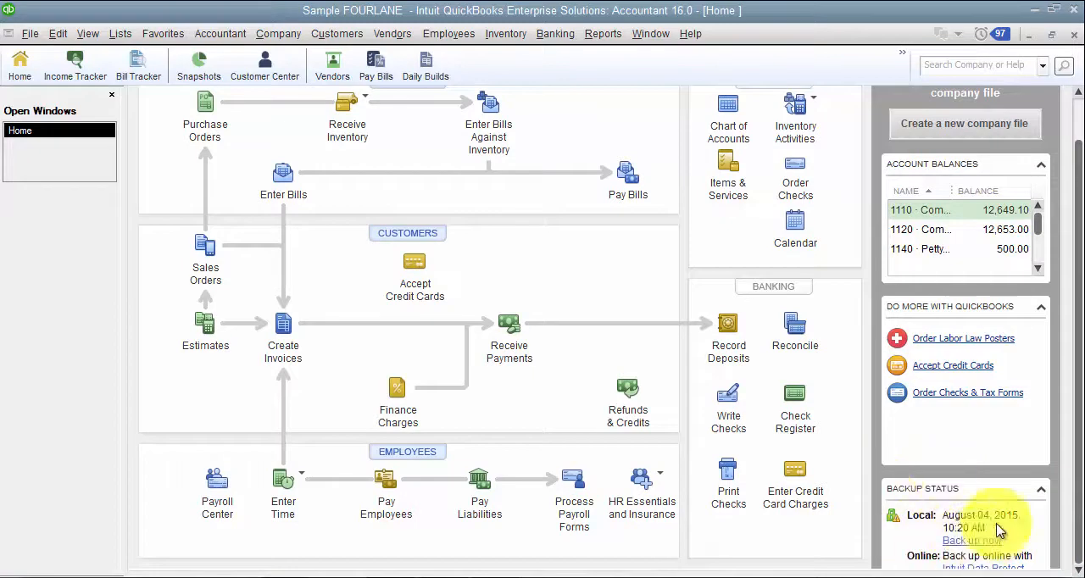
pyautogui.moveTo(895, 520)
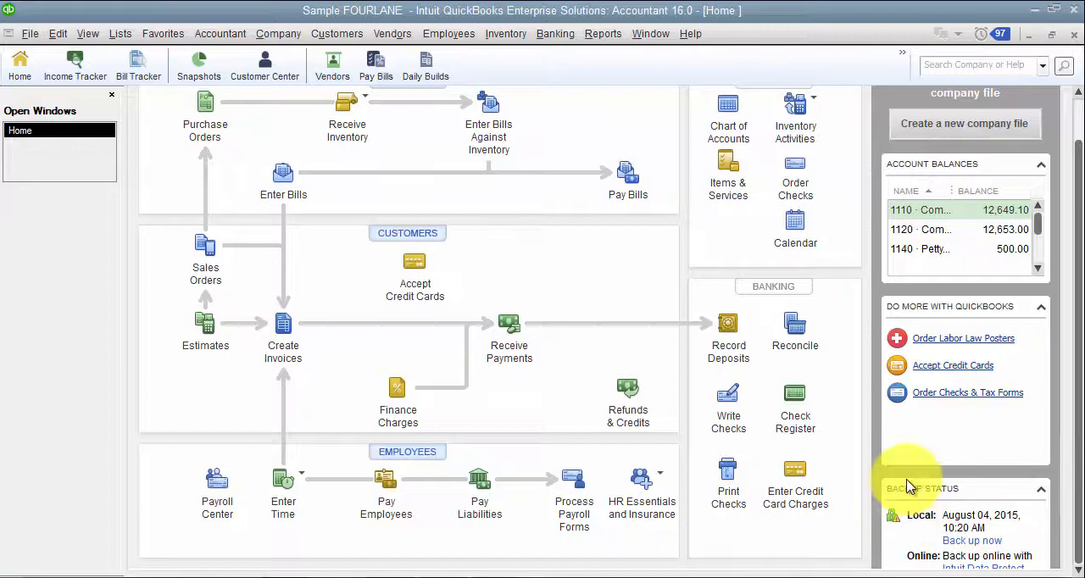
pyautogui.moveTo(1023, 346)
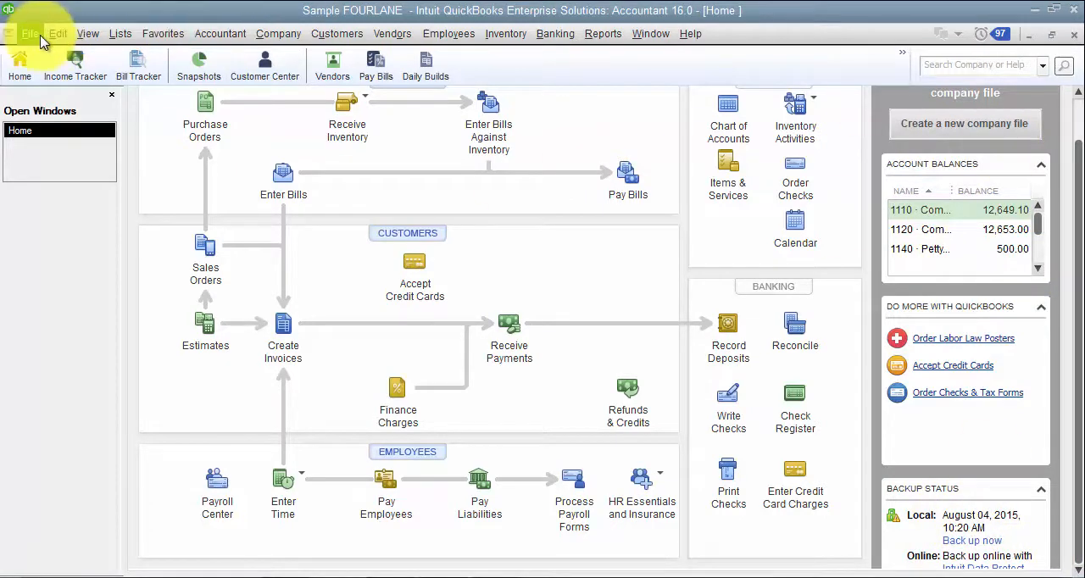
# Step: Start a local backup from File > Back Up Company and bring up its Backup Options
pyautogui.click(30, 34)
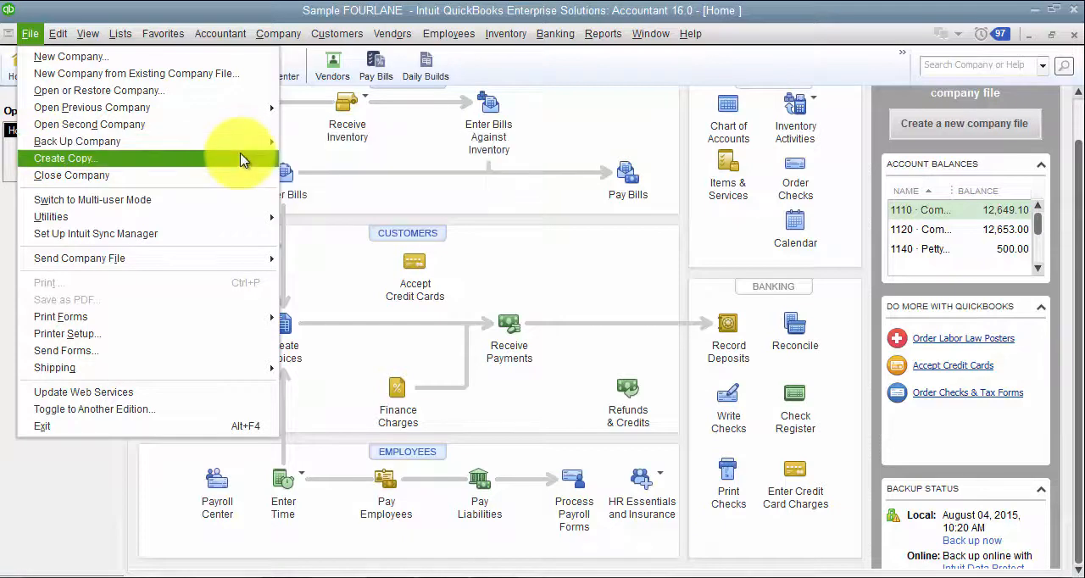
pyautogui.moveTo(76, 142)
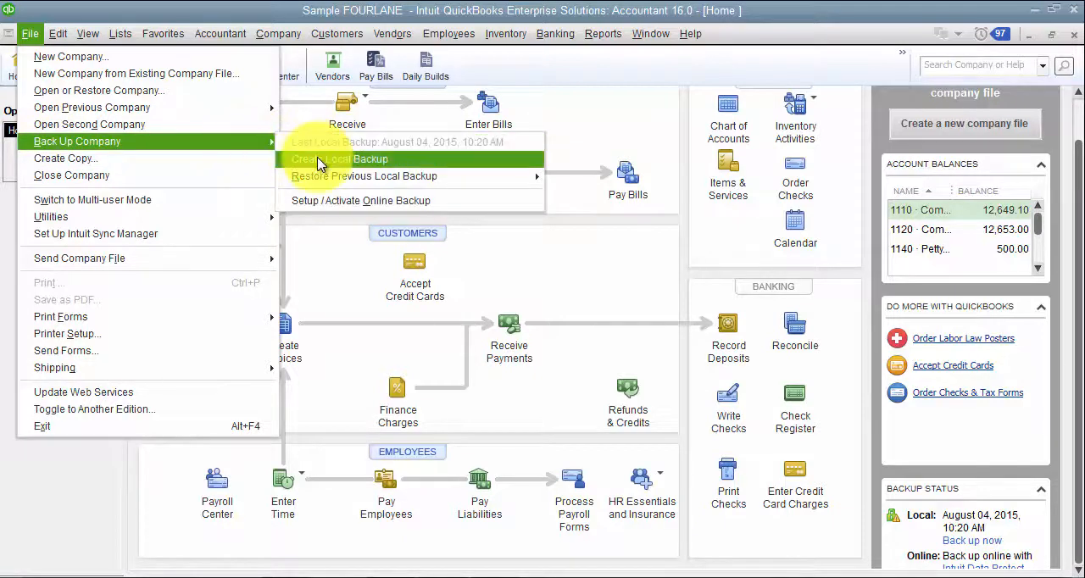
pyautogui.click(318, 161)
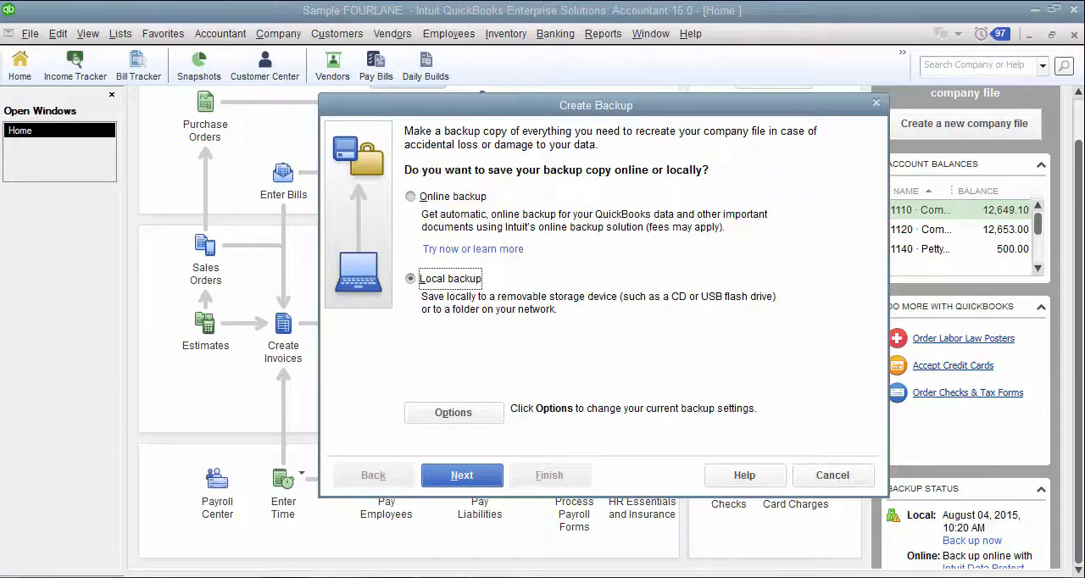
pyautogui.moveTo(975, 524)
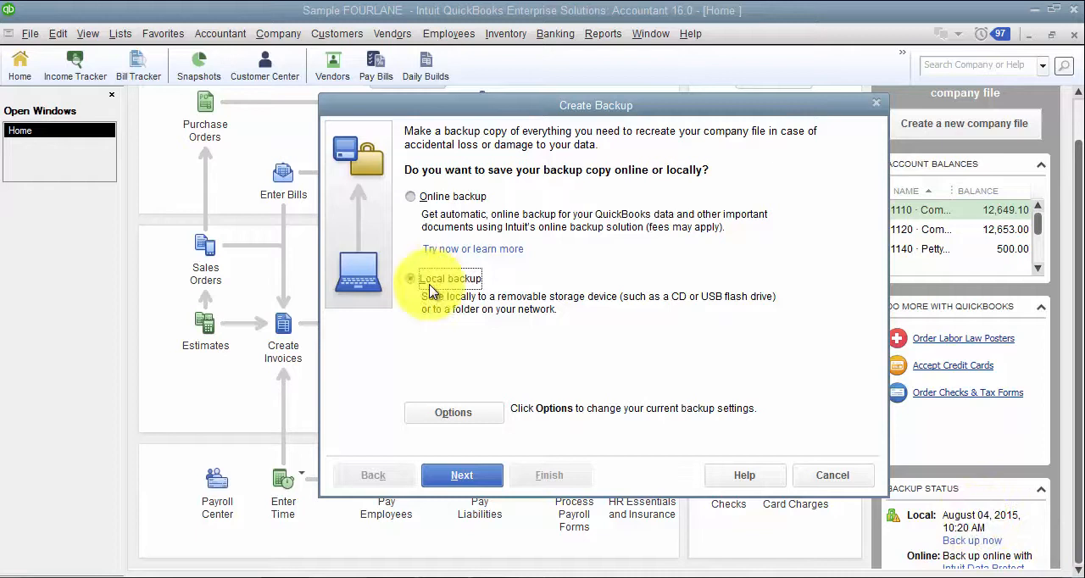
pyautogui.click(411, 278)
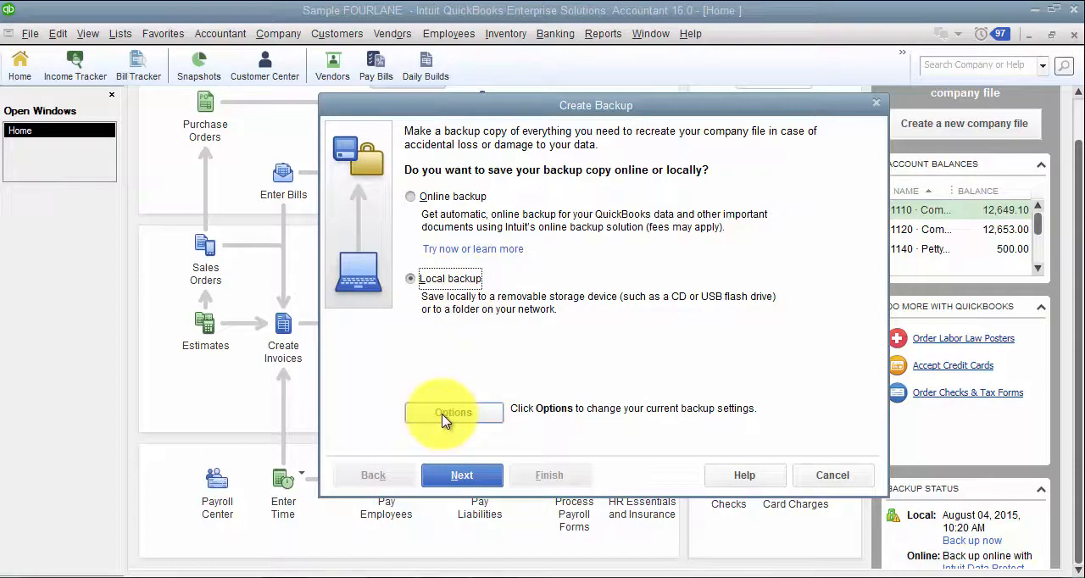
pyautogui.click(454, 411)
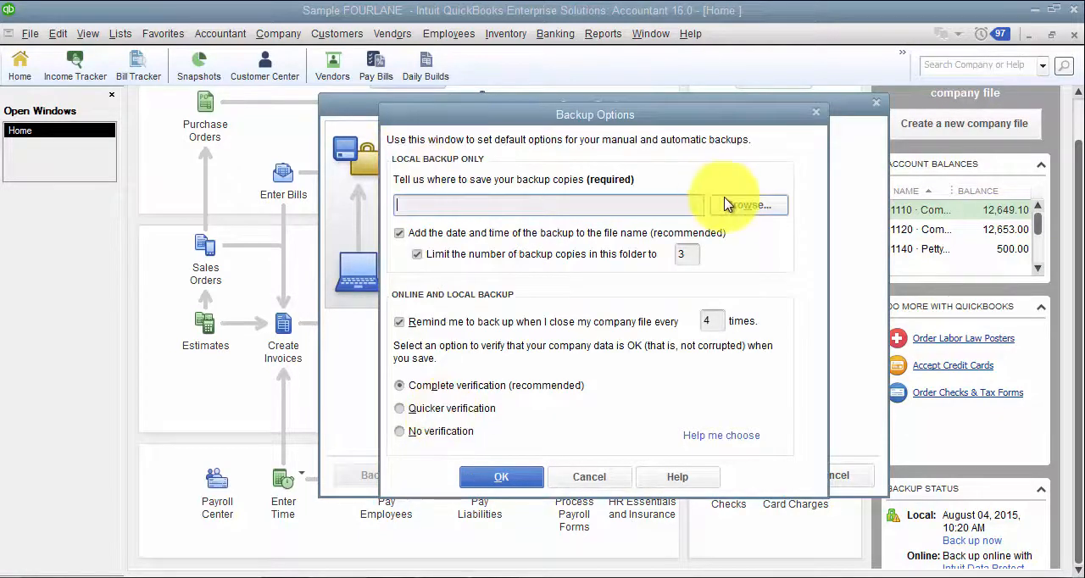
# Step: Point backups to the Desktop, keep date and time in names, and limit copies to 10
pyautogui.click(747, 204)
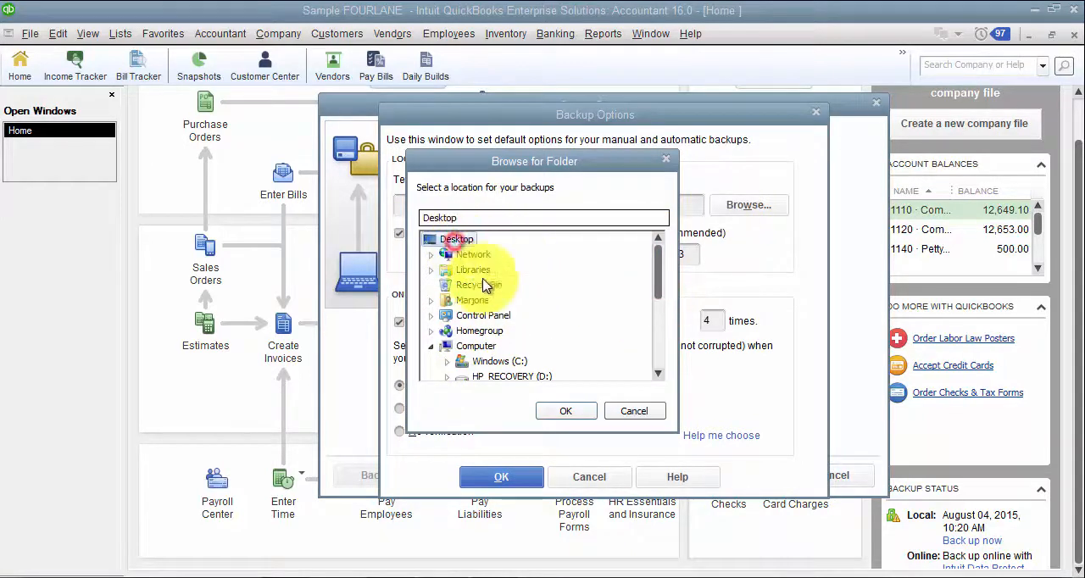
pyautogui.click(566, 410)
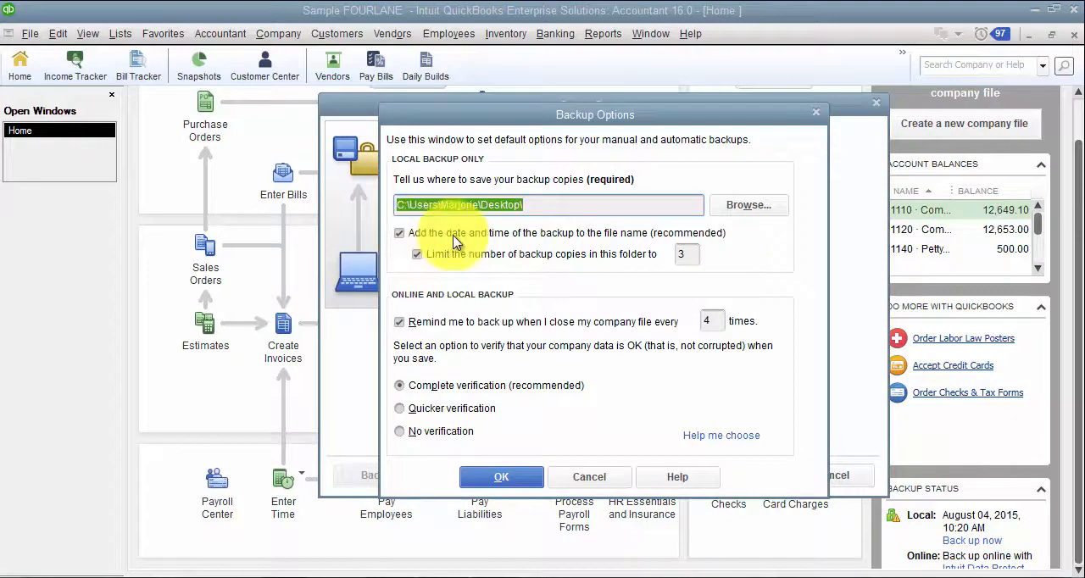
pyautogui.click(400, 234)
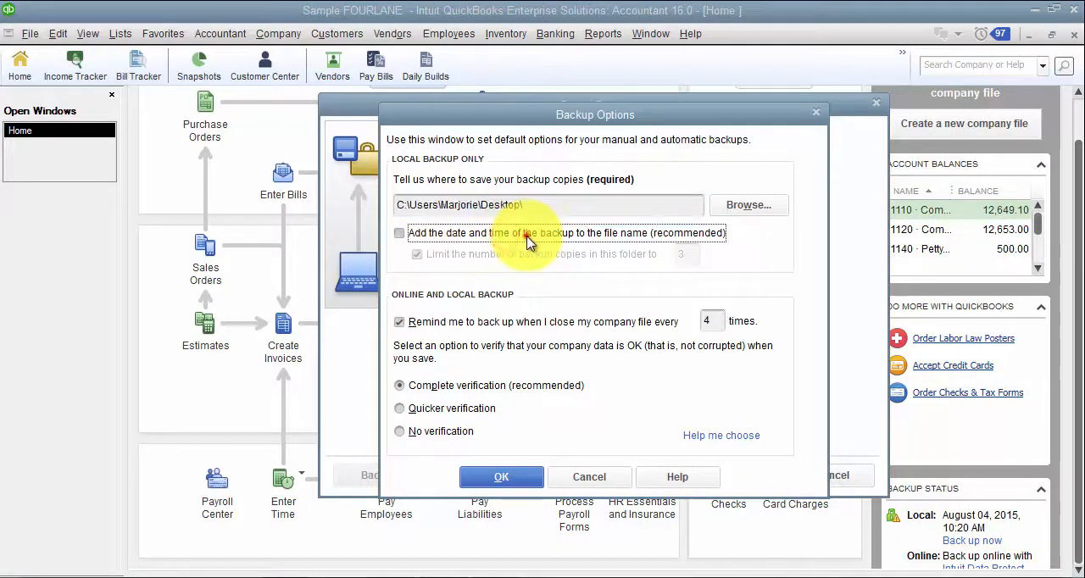
pyautogui.click(400, 232)
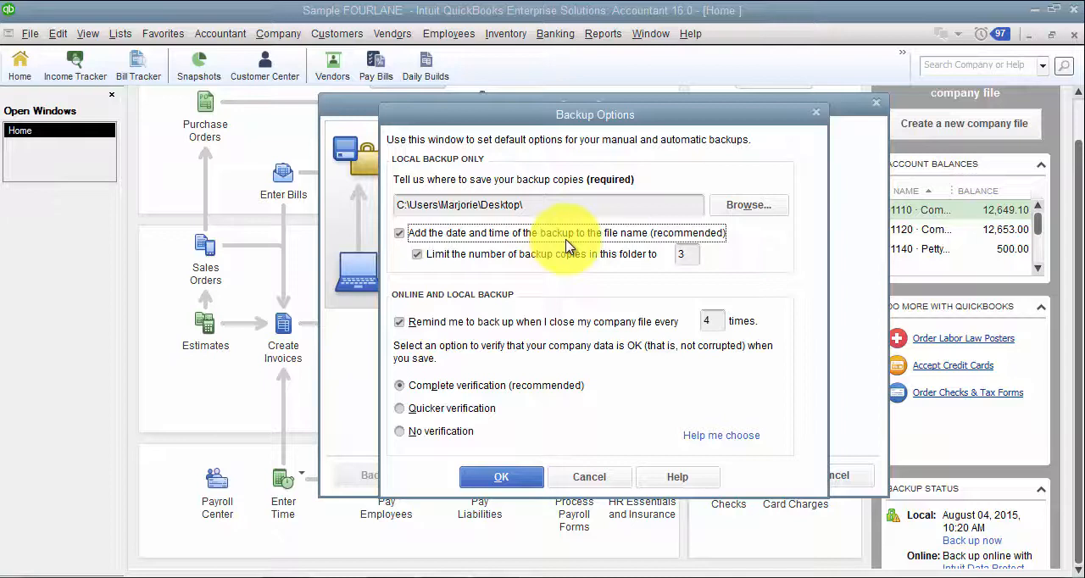
pyautogui.moveTo(602, 256)
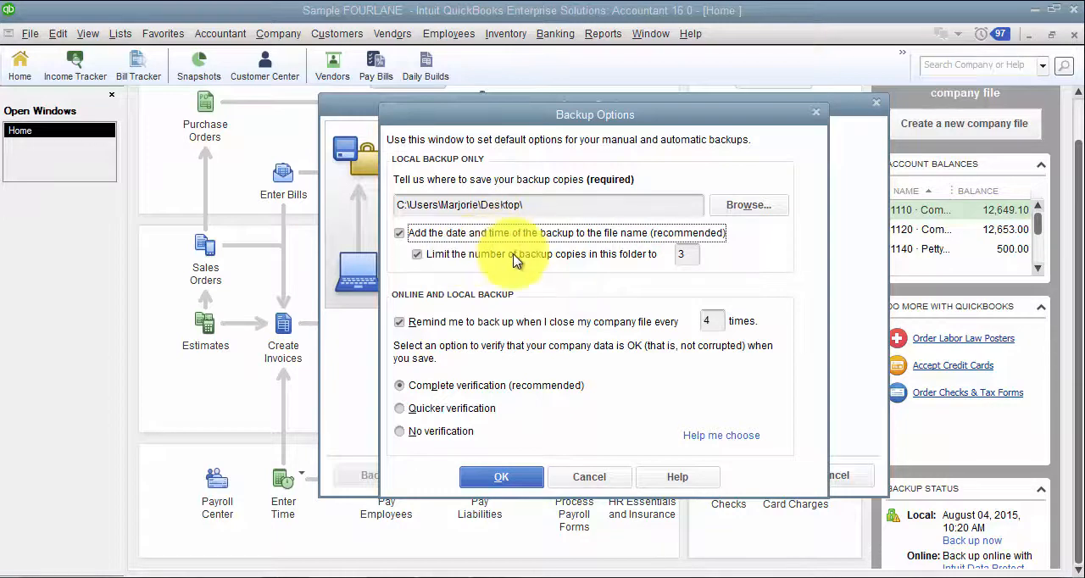
pyautogui.moveTo(478, 261)
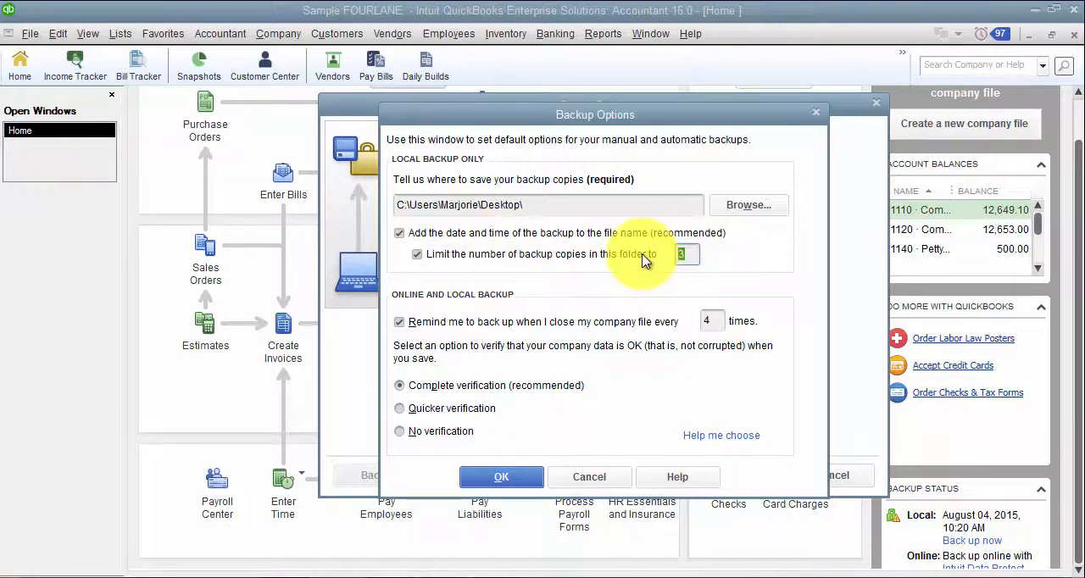
pyautogui.write('10')
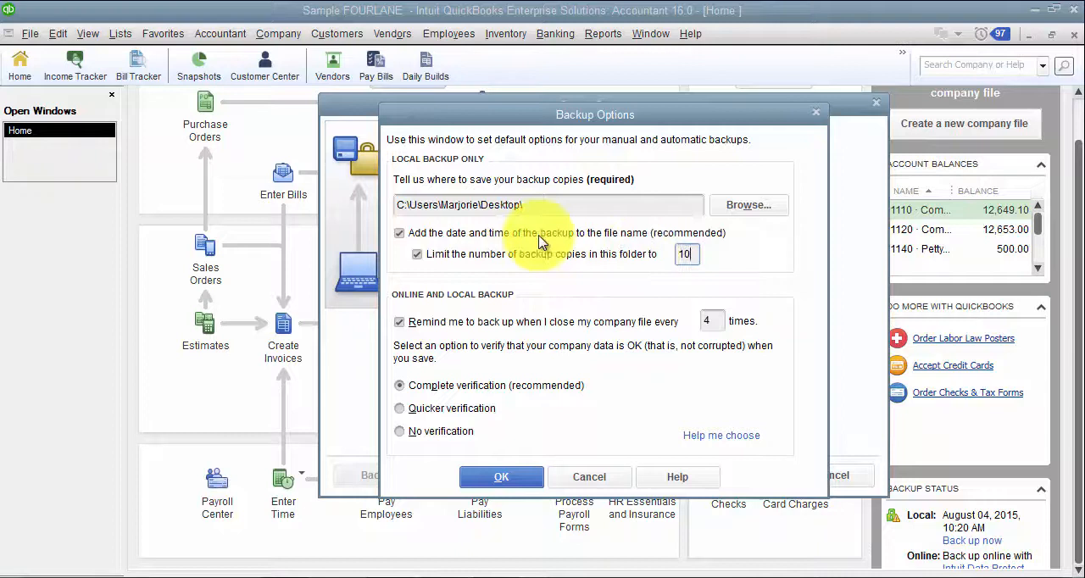
pyautogui.moveTo(529, 284)
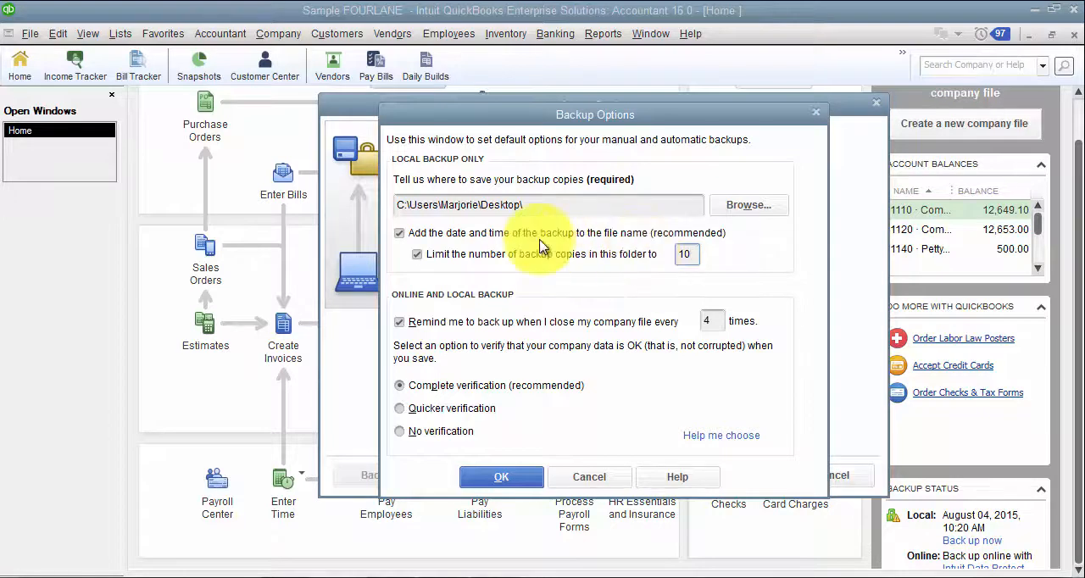
pyautogui.moveTo(644, 303)
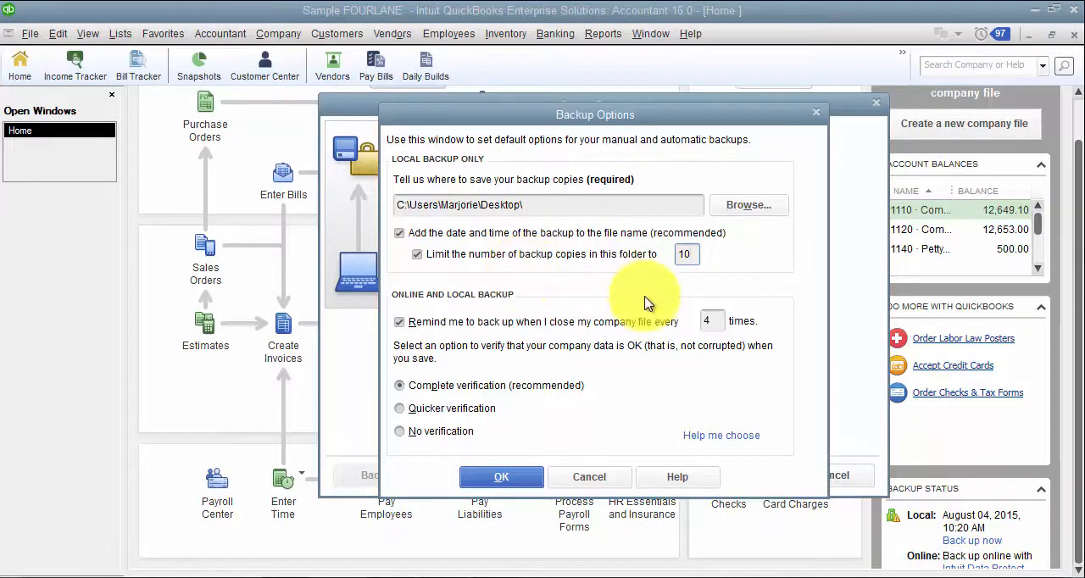
pyautogui.moveTo(637, 316)
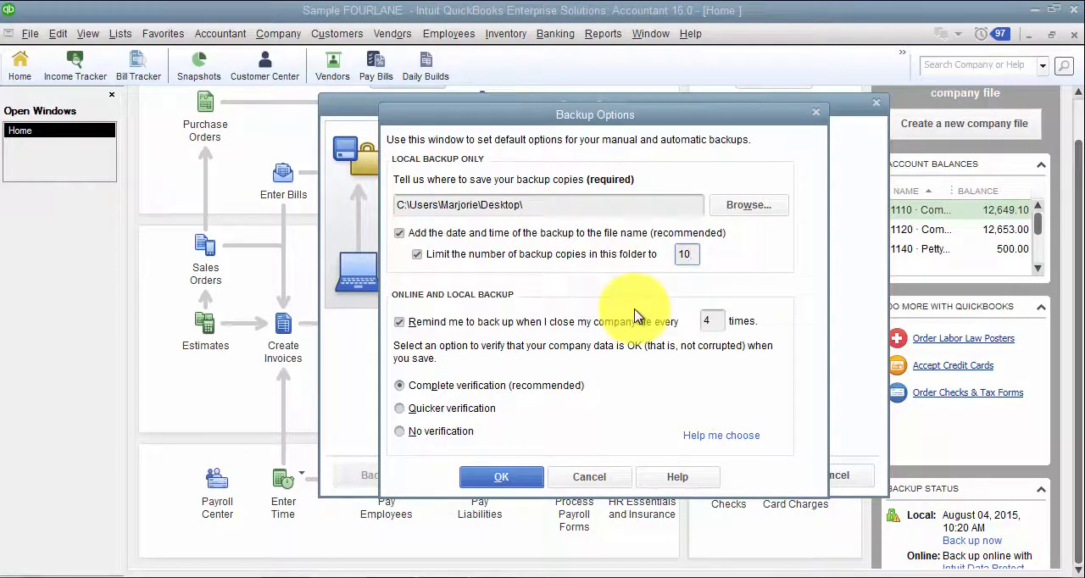
pyautogui.moveTo(551, 285)
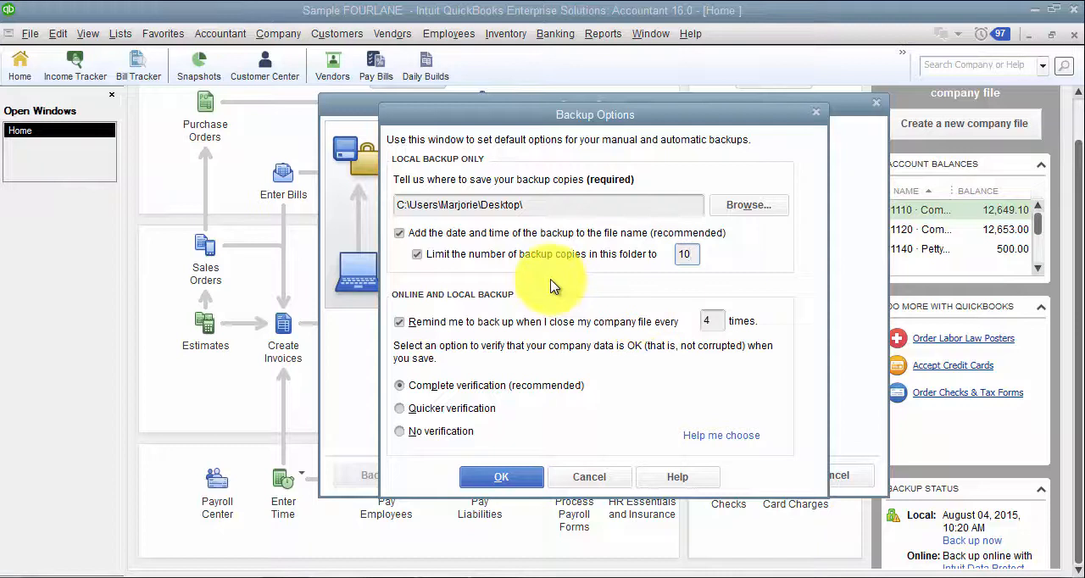
pyautogui.click(686, 254)
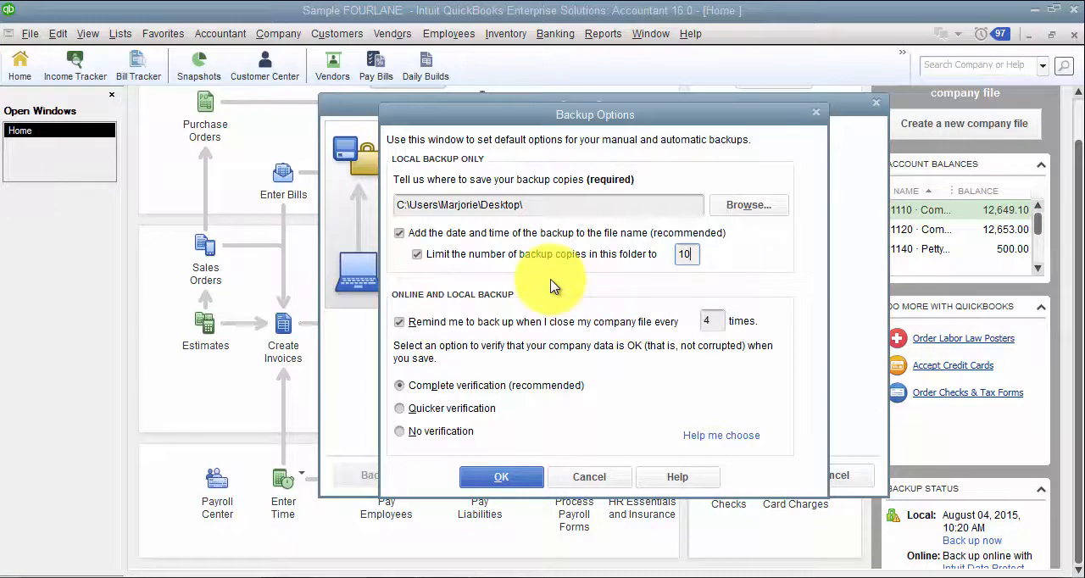
pyautogui.moveTo(559, 252)
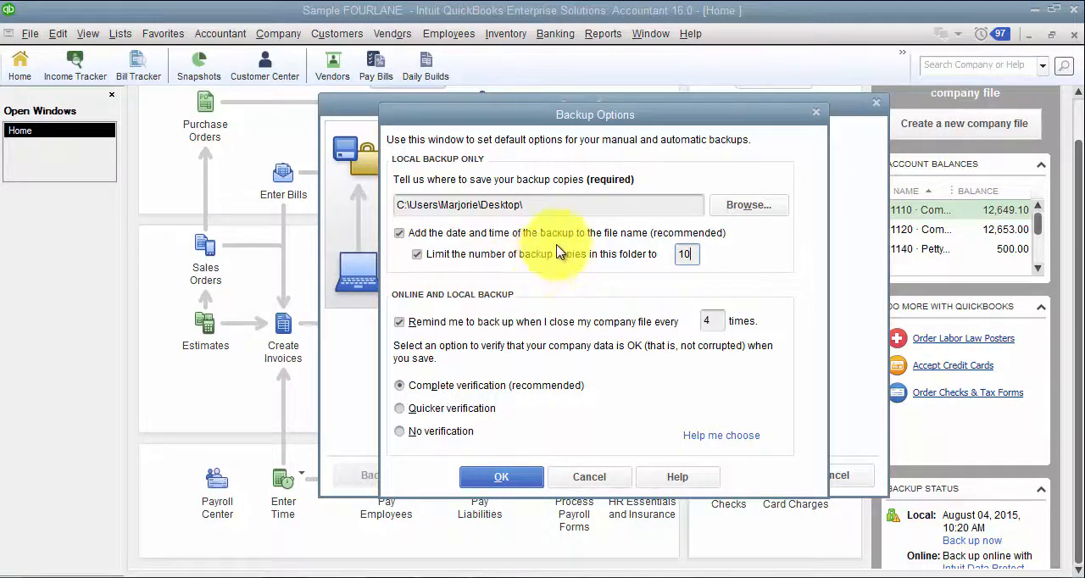
pyautogui.moveTo(579, 305)
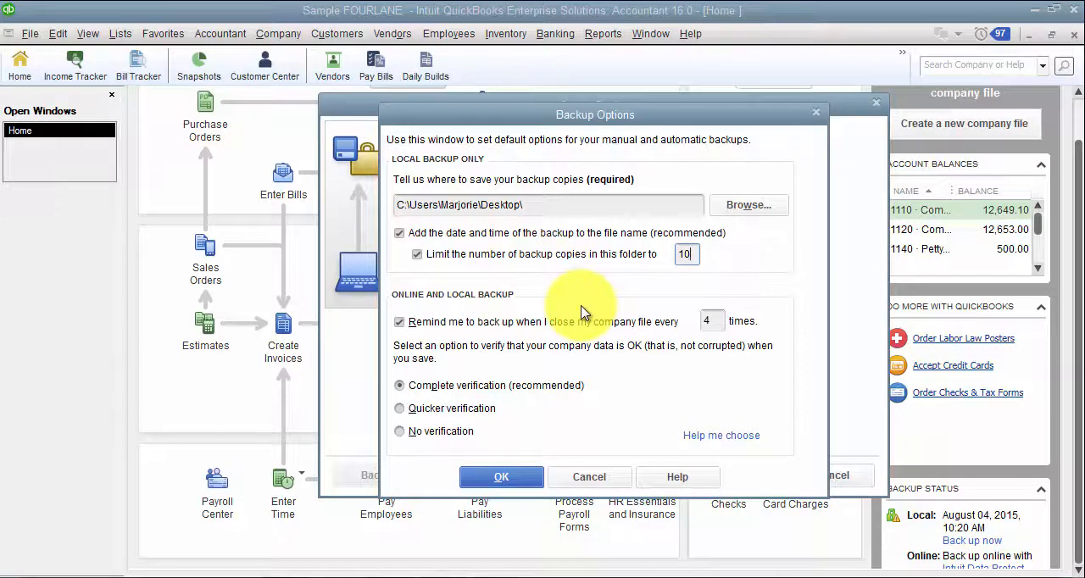
pyautogui.moveTo(473, 303)
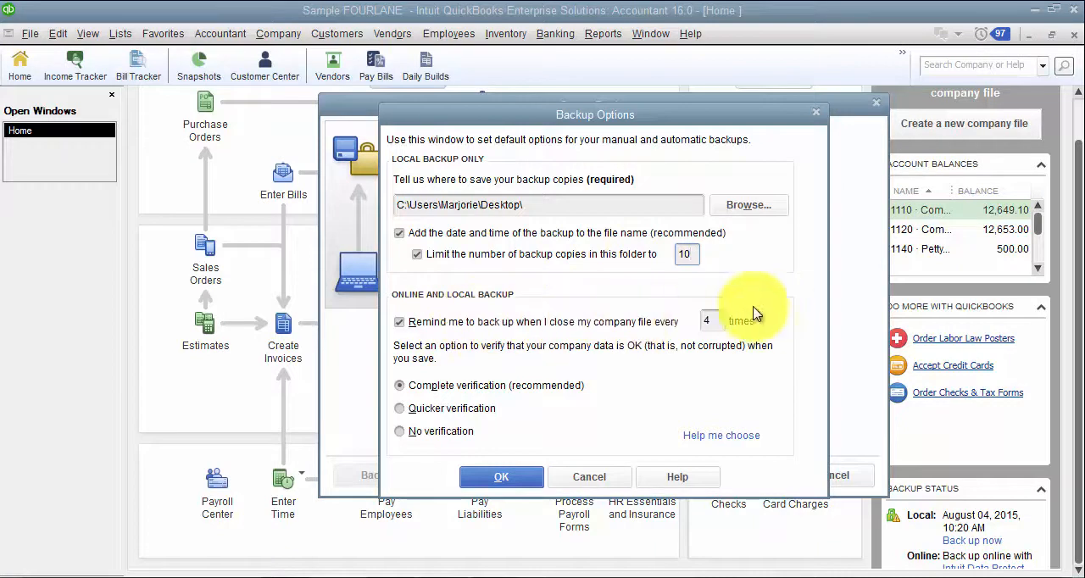
pyautogui.moveTo(735, 336)
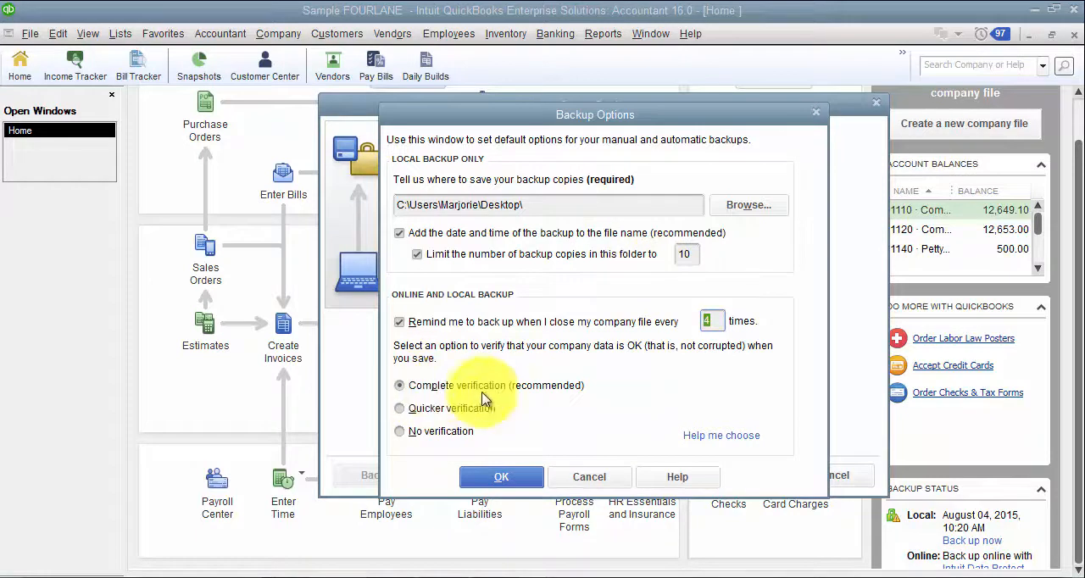
pyautogui.moveTo(478, 388)
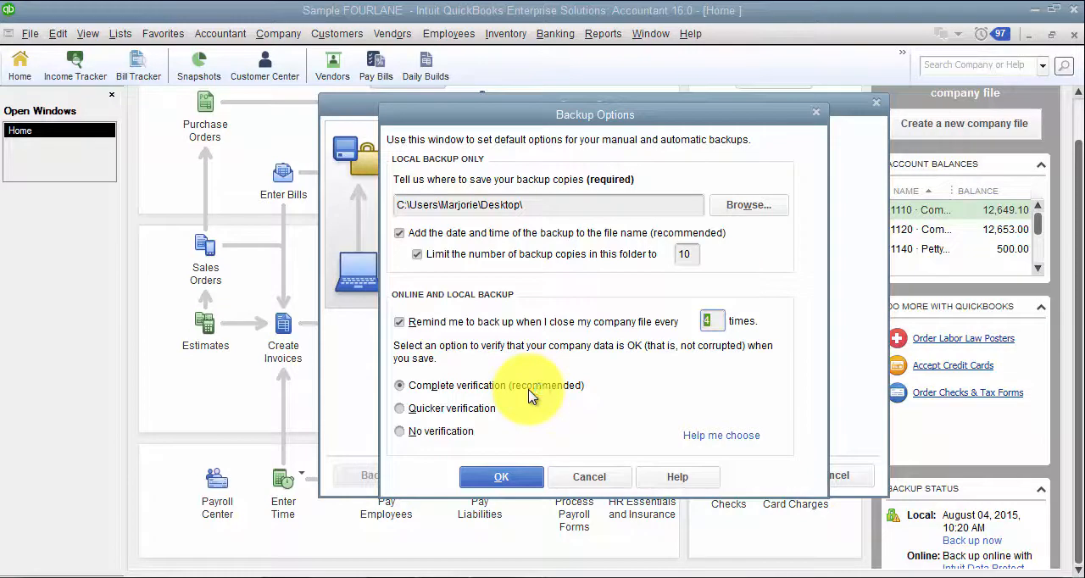
pyautogui.moveTo(454, 421)
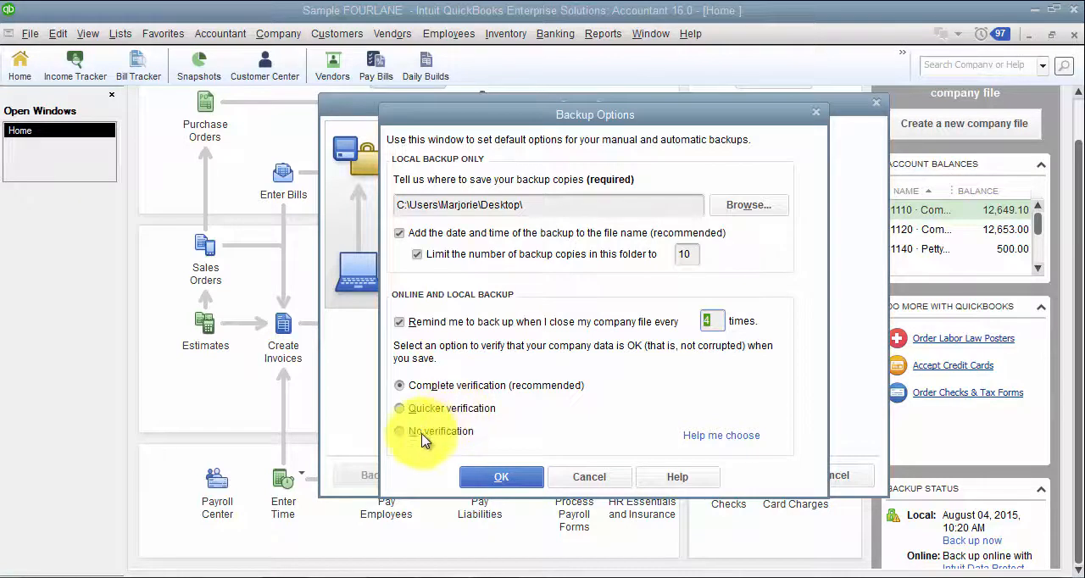
pyautogui.moveTo(461, 441)
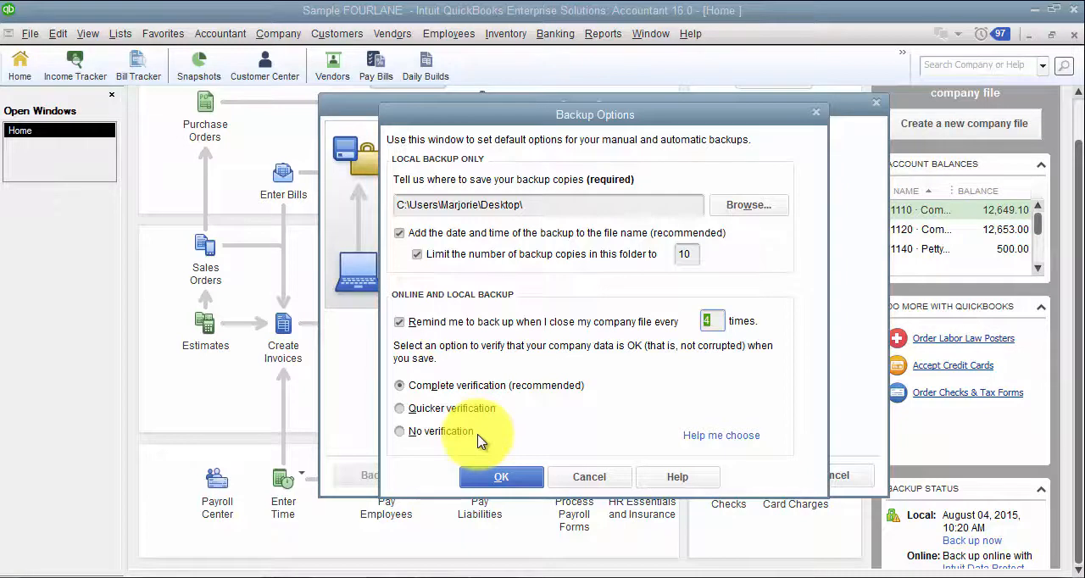
pyautogui.moveTo(483, 448)
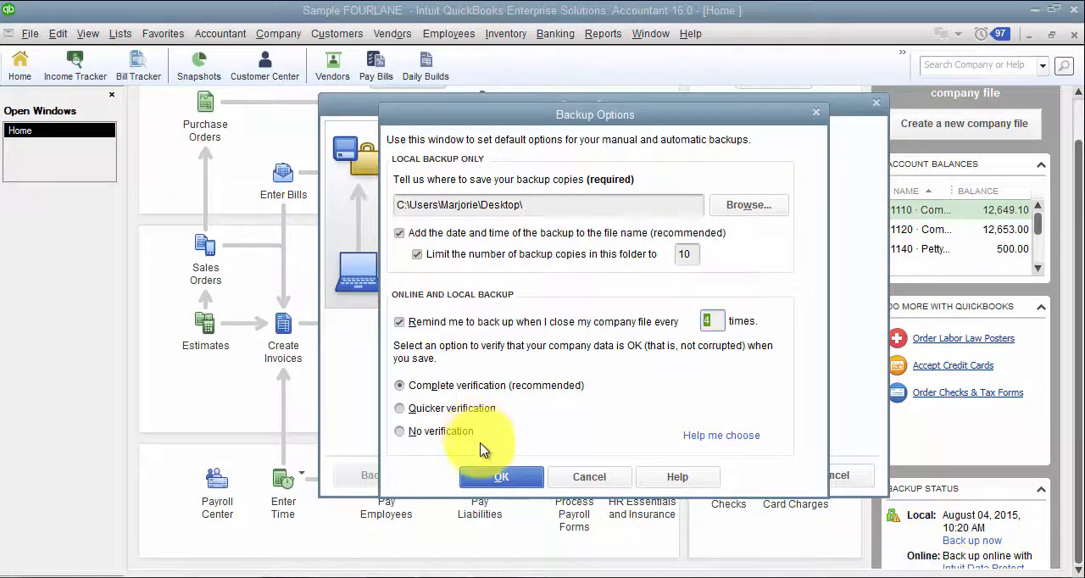
# Step: Accept the backup options and keep the Desktop location despite the same-drive warning
pyautogui.click(502, 476)
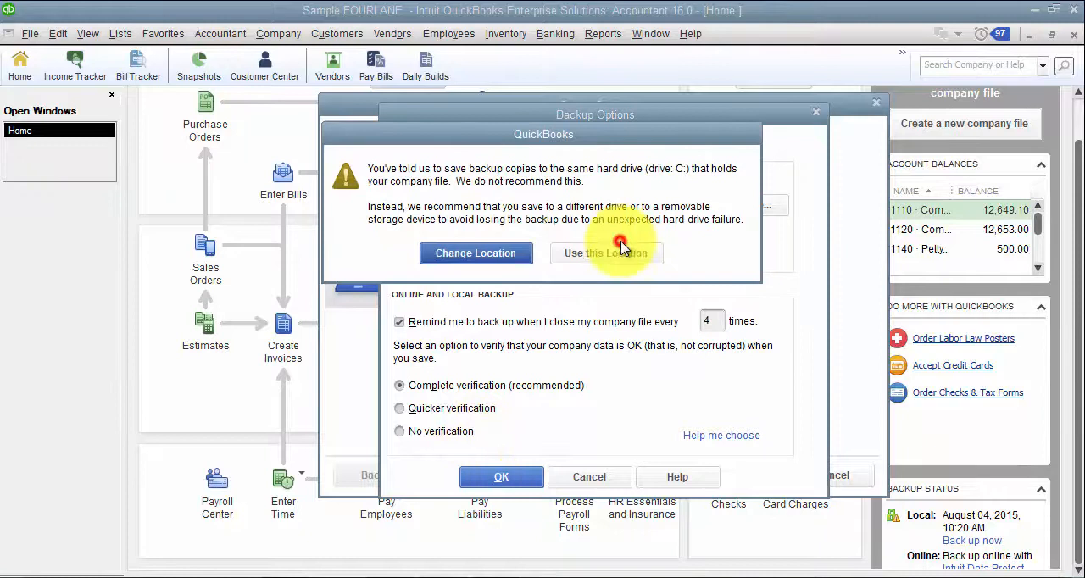
pyautogui.click(605, 252)
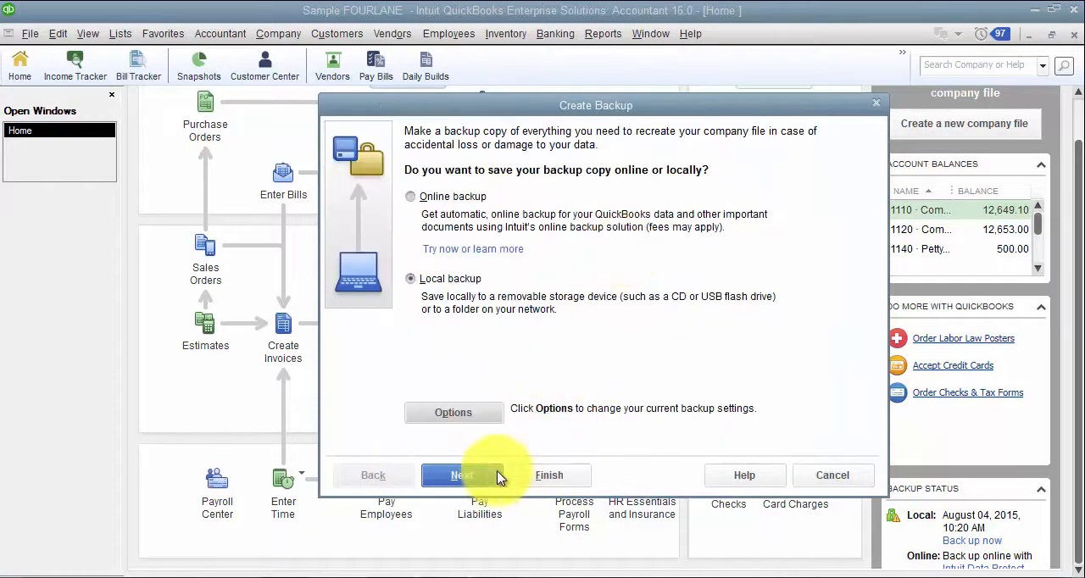
# Step: Choose to back up now and schedule future backups, then confirm the Desktop backup options
pyautogui.click(461, 474)
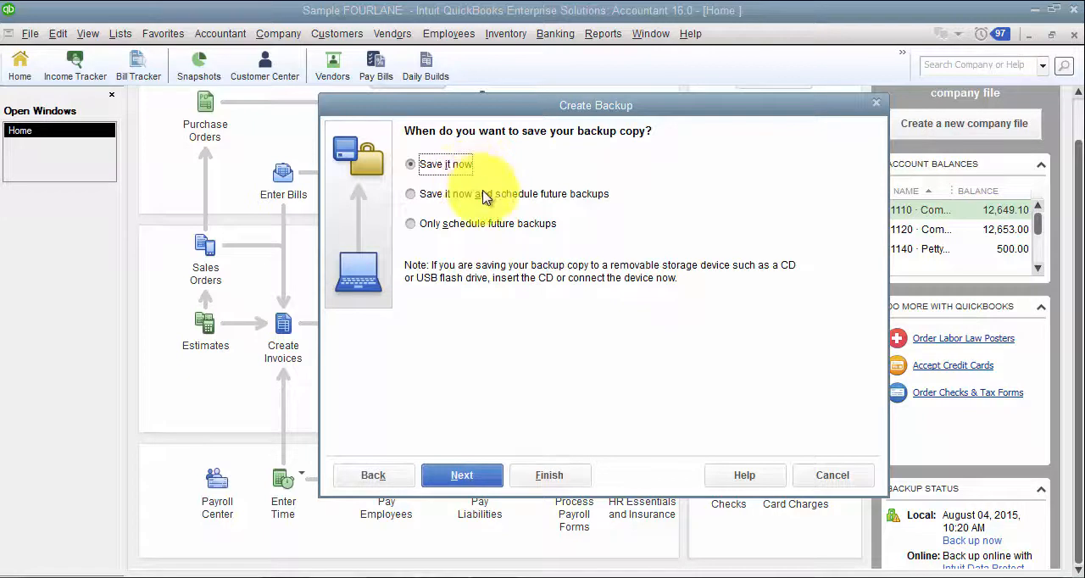
pyautogui.click(410, 194)
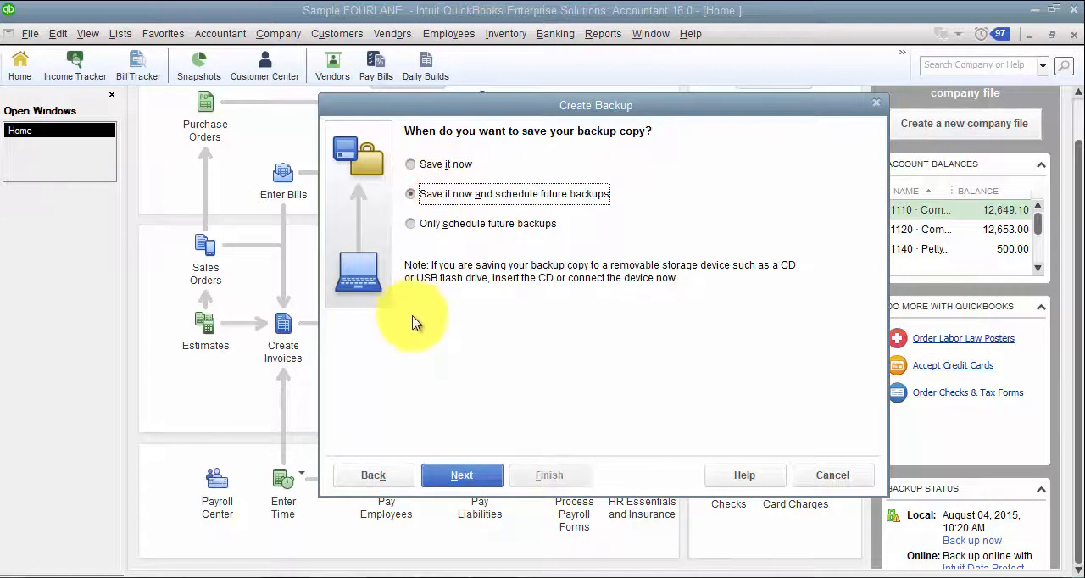
pyautogui.moveTo(415, 331)
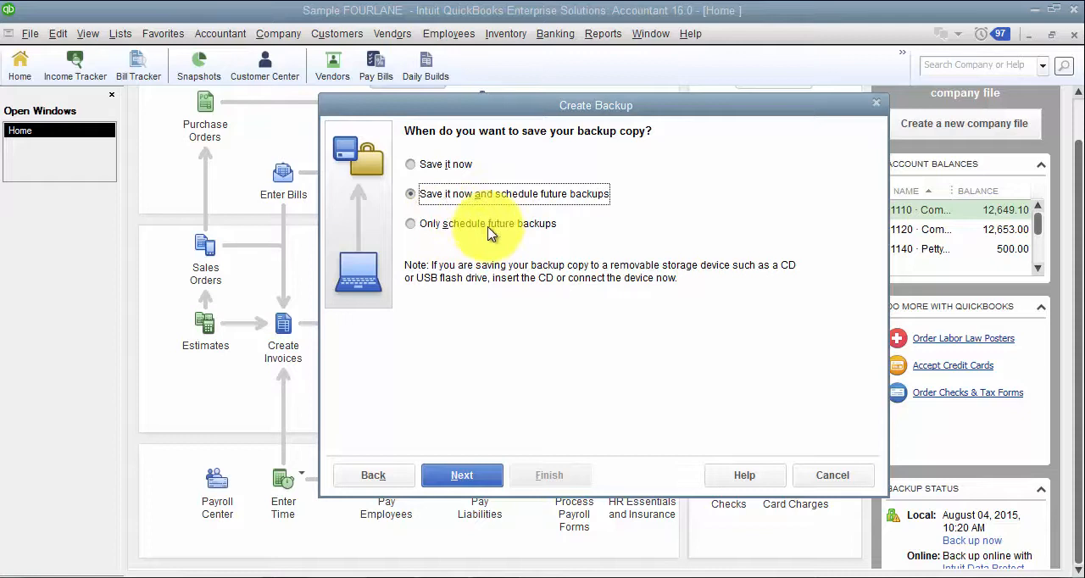
pyautogui.moveTo(505, 343)
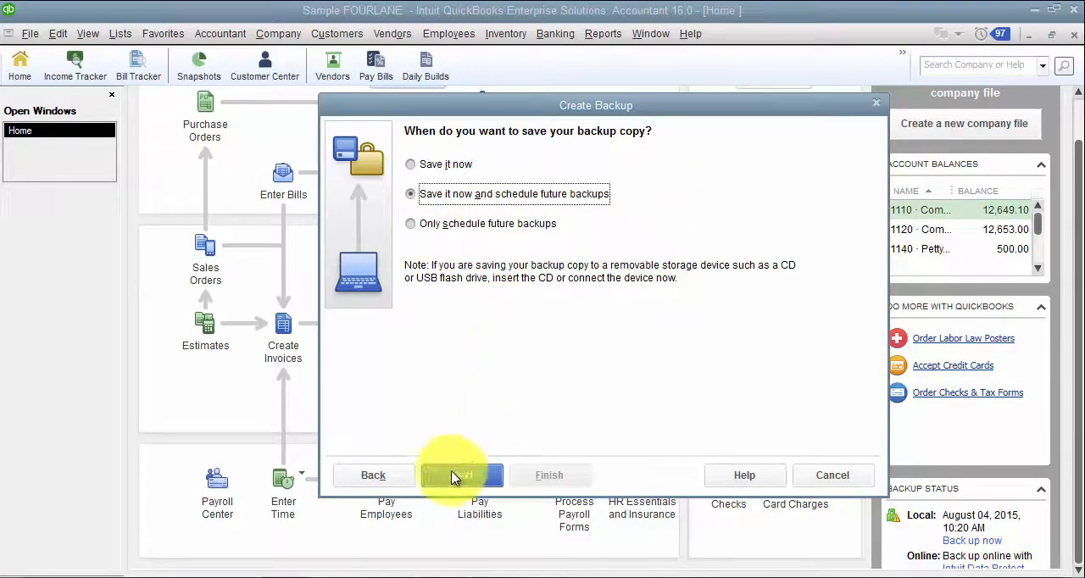
pyautogui.click(461, 474)
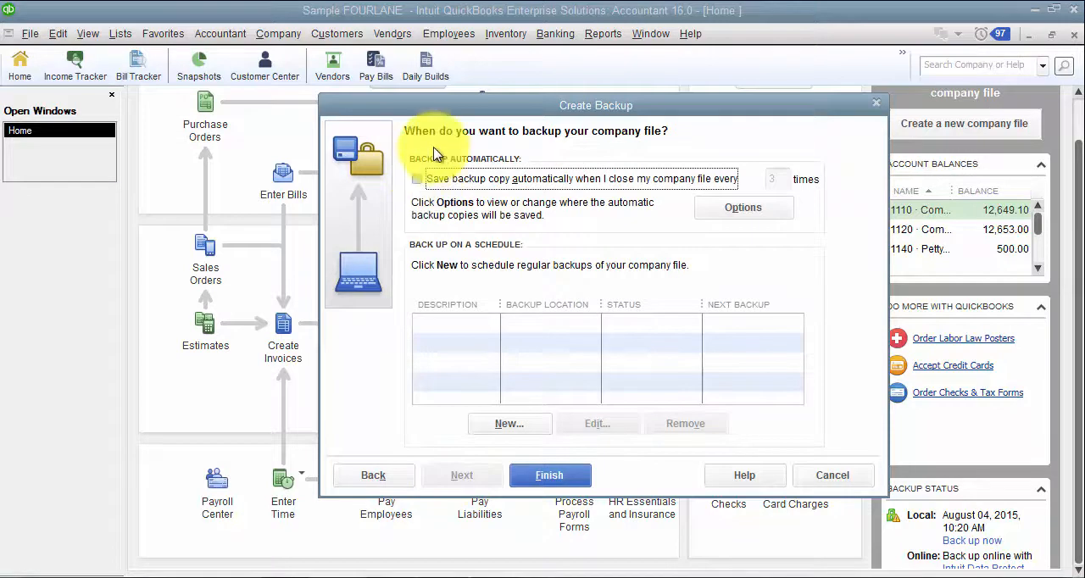
pyautogui.moveTo(627, 163)
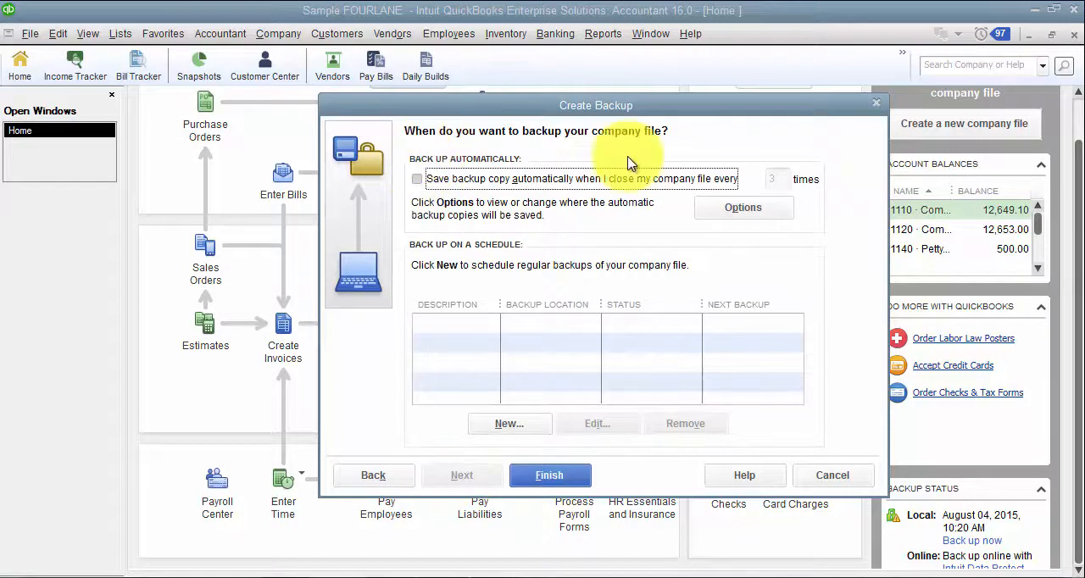
pyautogui.click(417, 180)
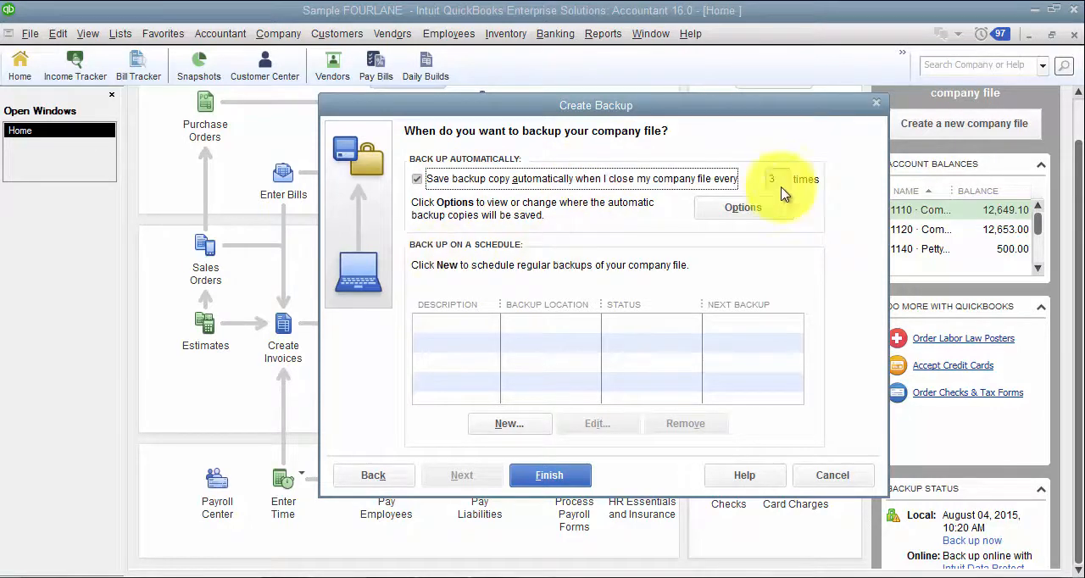
pyautogui.click(742, 207)
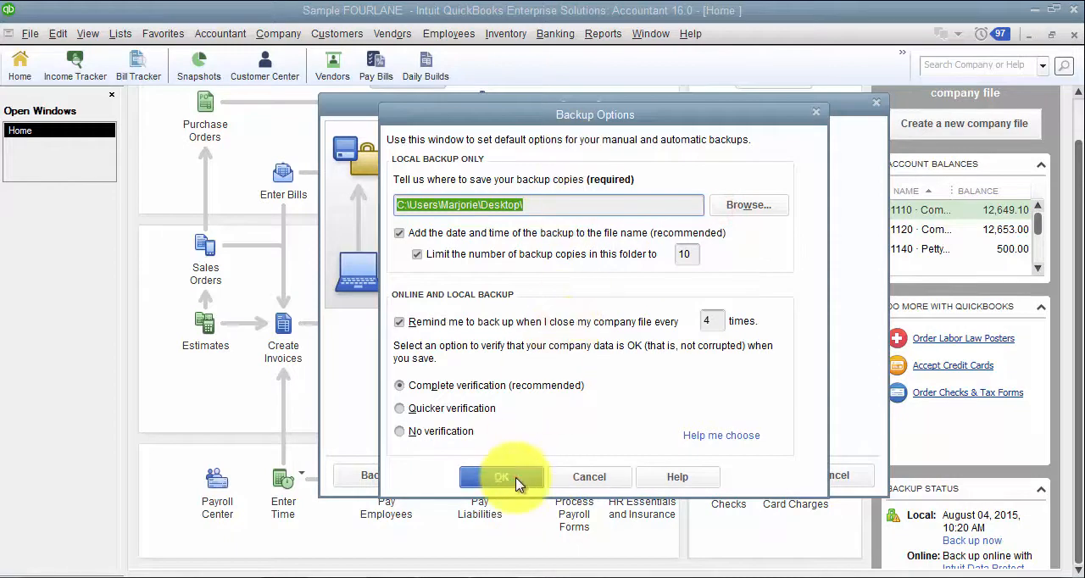
pyautogui.click(500, 476)
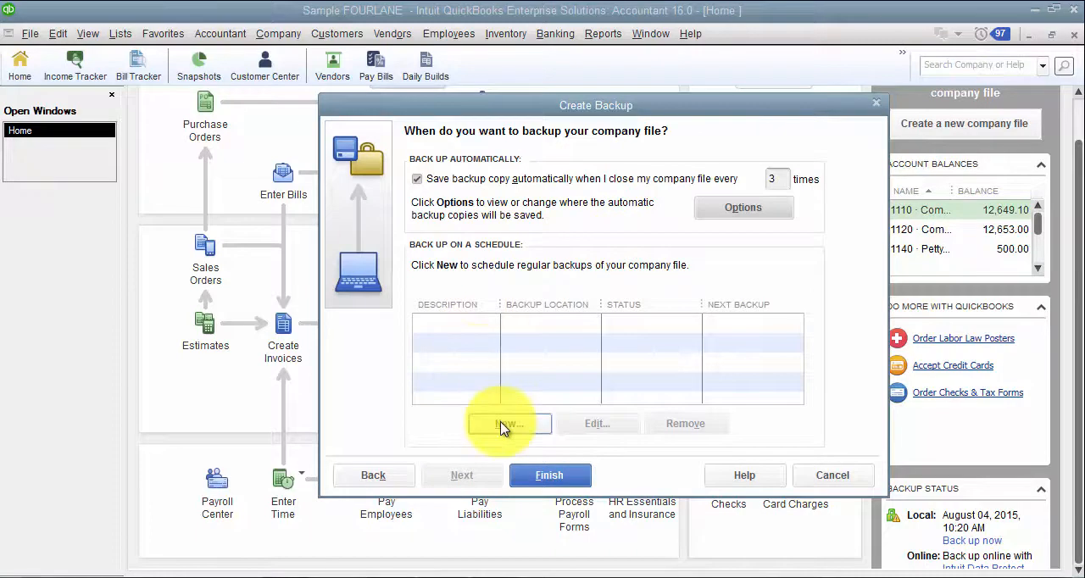
# Step: Create a scheduled backup task saving to the Desktop and keeping at most 10 copies
pyautogui.click(508, 424)
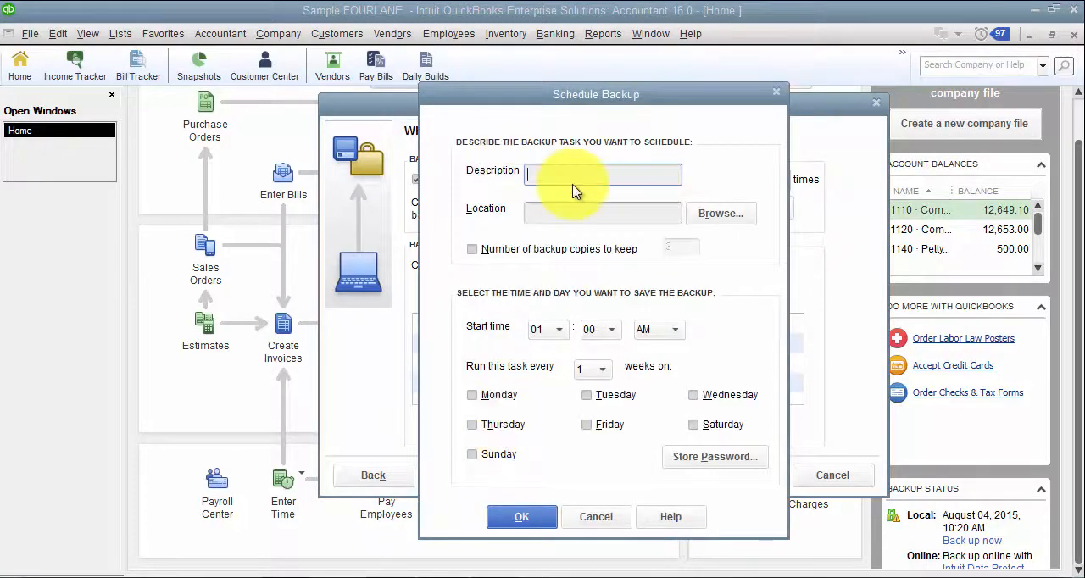
pyautogui.write('Bad')
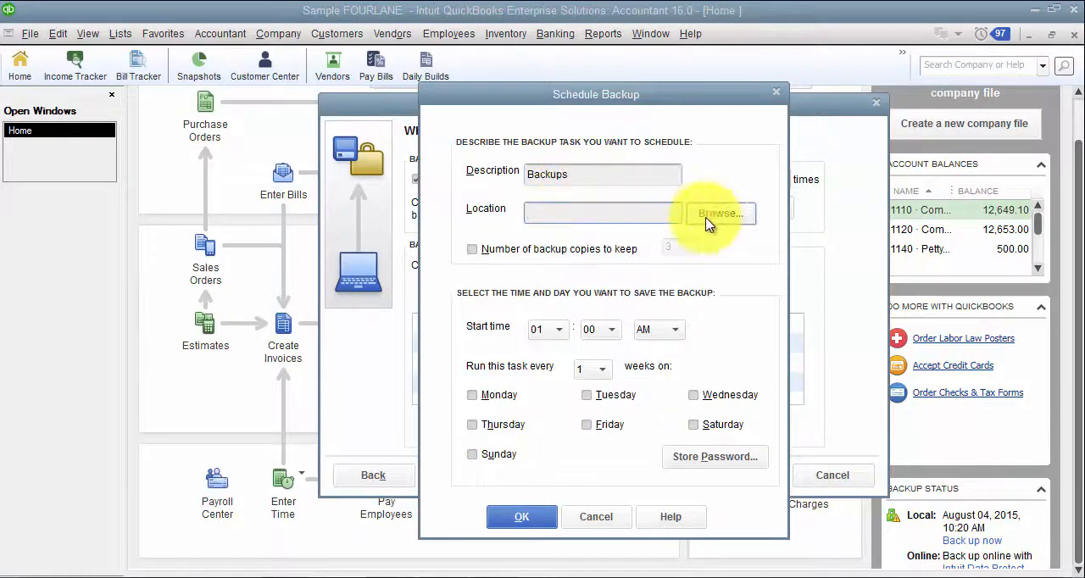
pyautogui.click(719, 214)
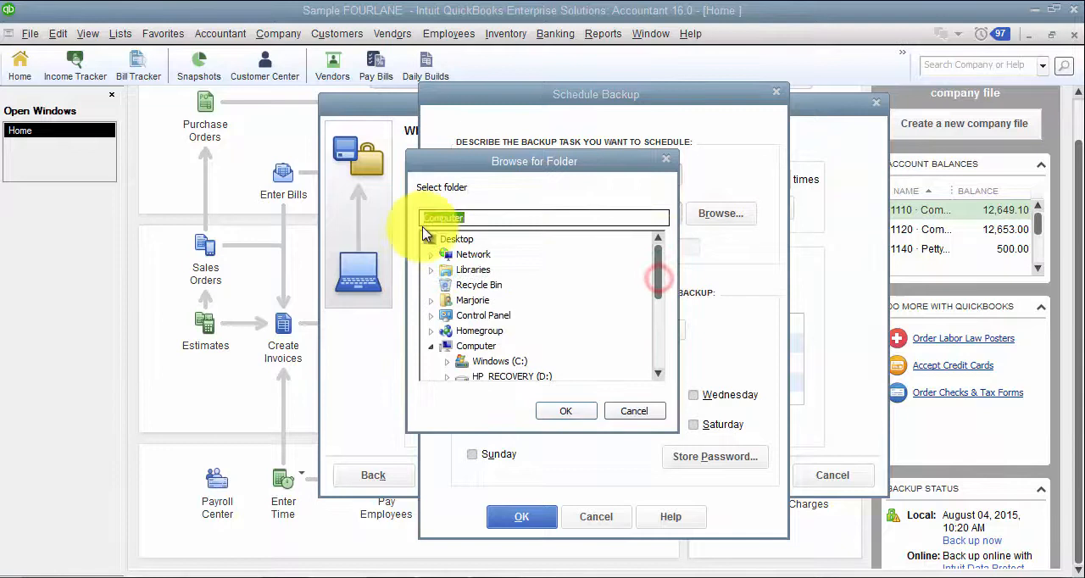
pyautogui.click(566, 410)
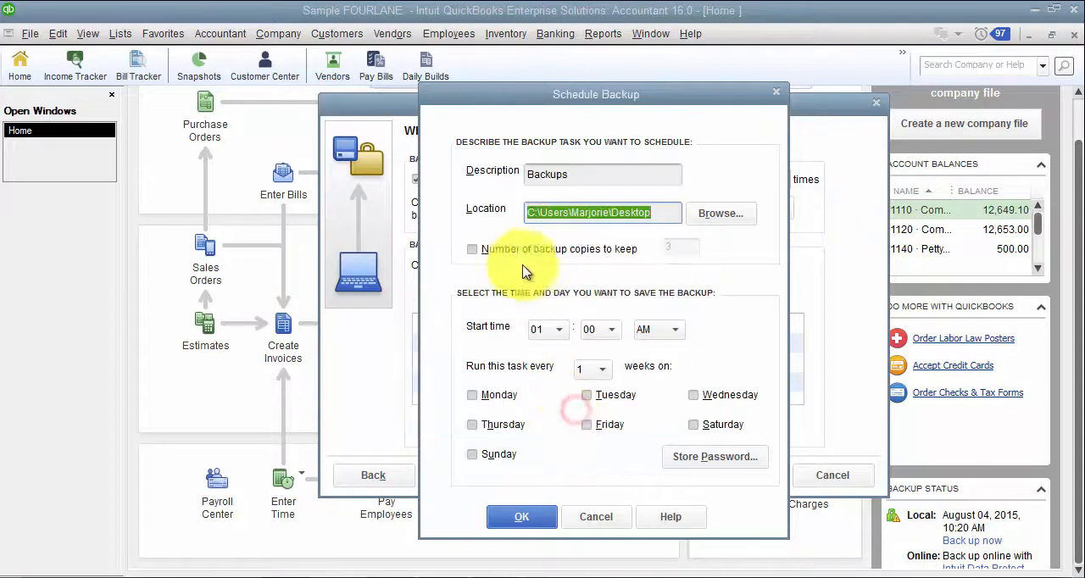
pyautogui.click(471, 248)
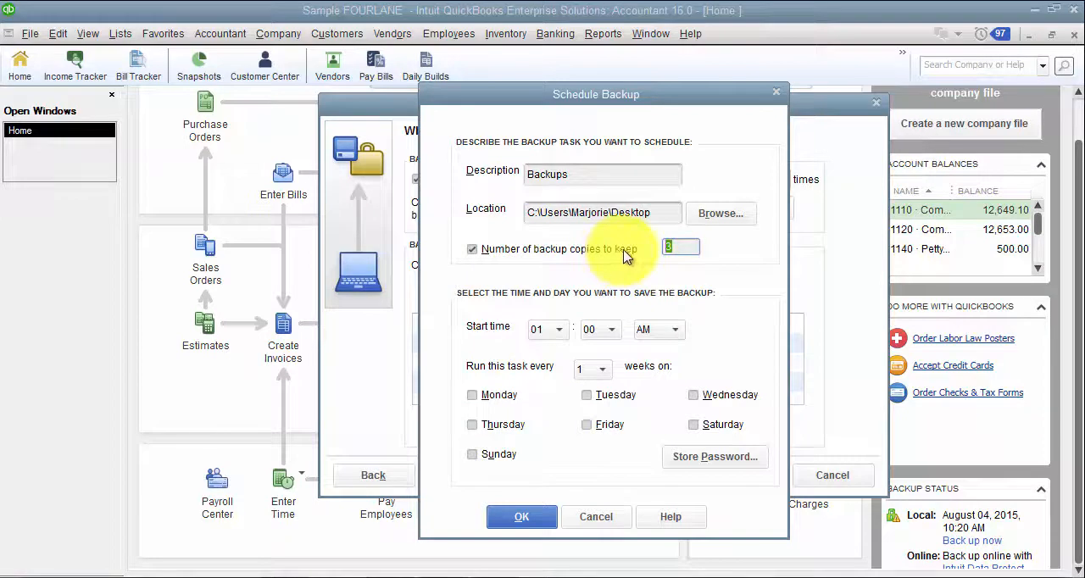
pyautogui.write('10')
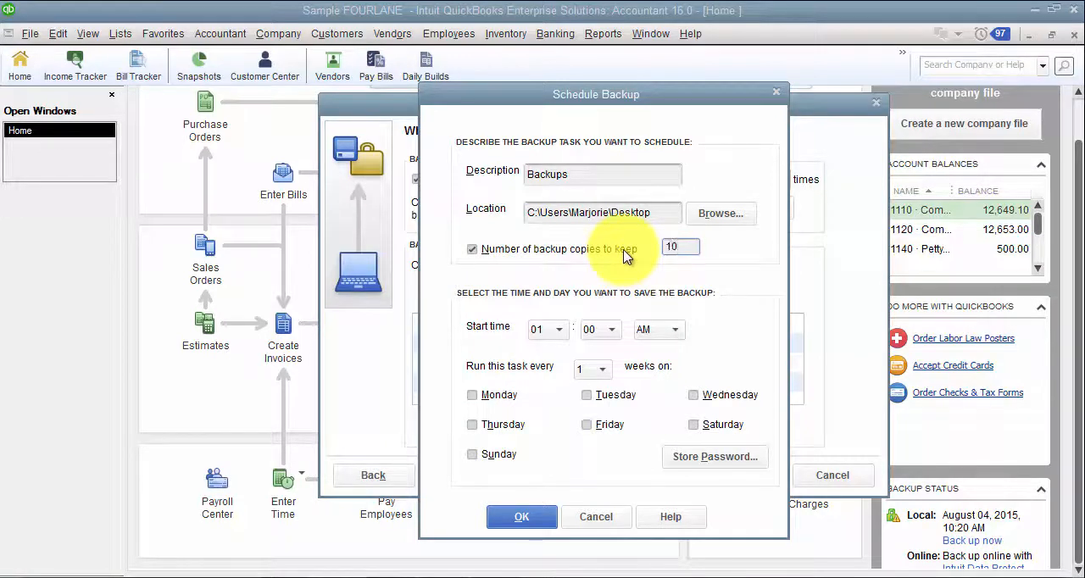
# Step: Run it at 2 AM every week on Monday, Wednesday and Friday, save it and dismiss the credentials warning
pyautogui.click(559, 328)
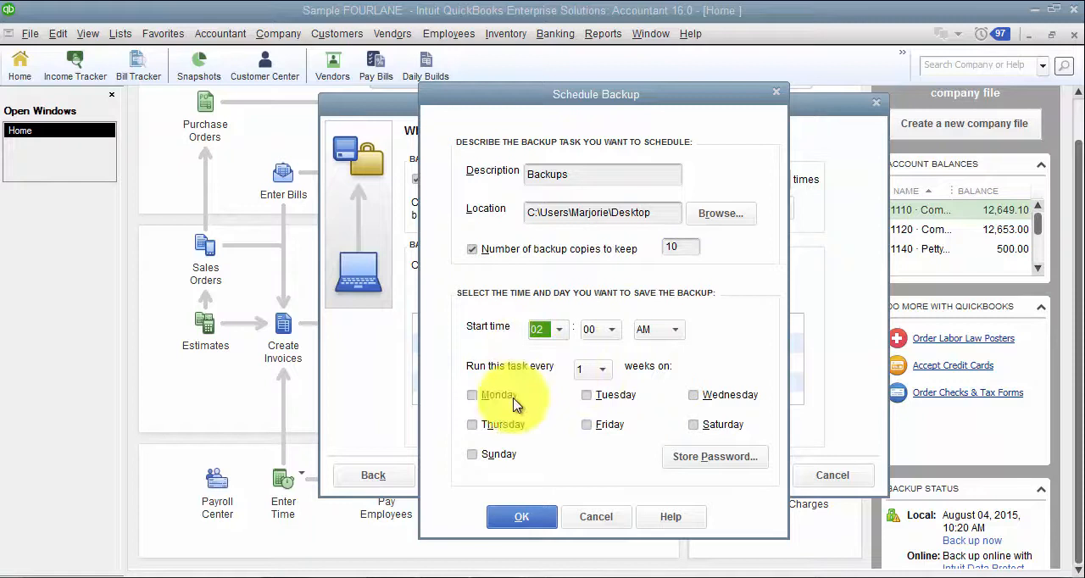
pyautogui.click(602, 369)
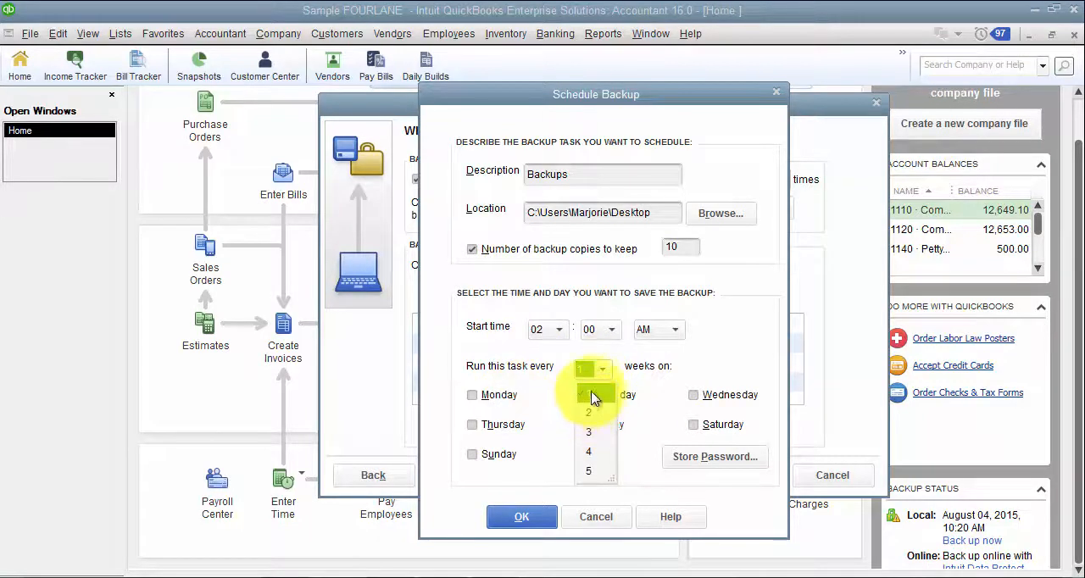
pyautogui.click(588, 370)
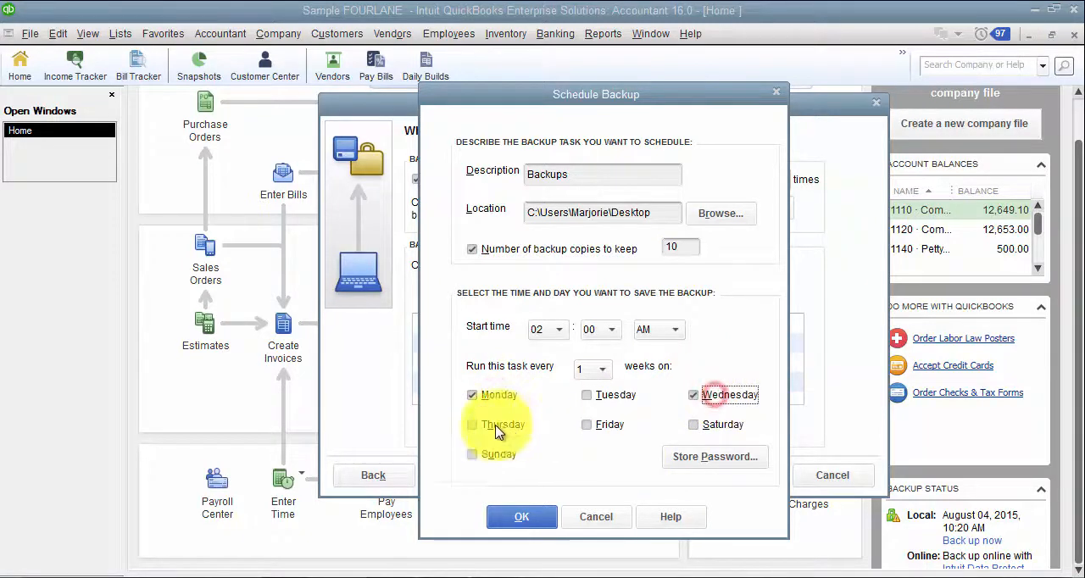
pyautogui.click(715, 456)
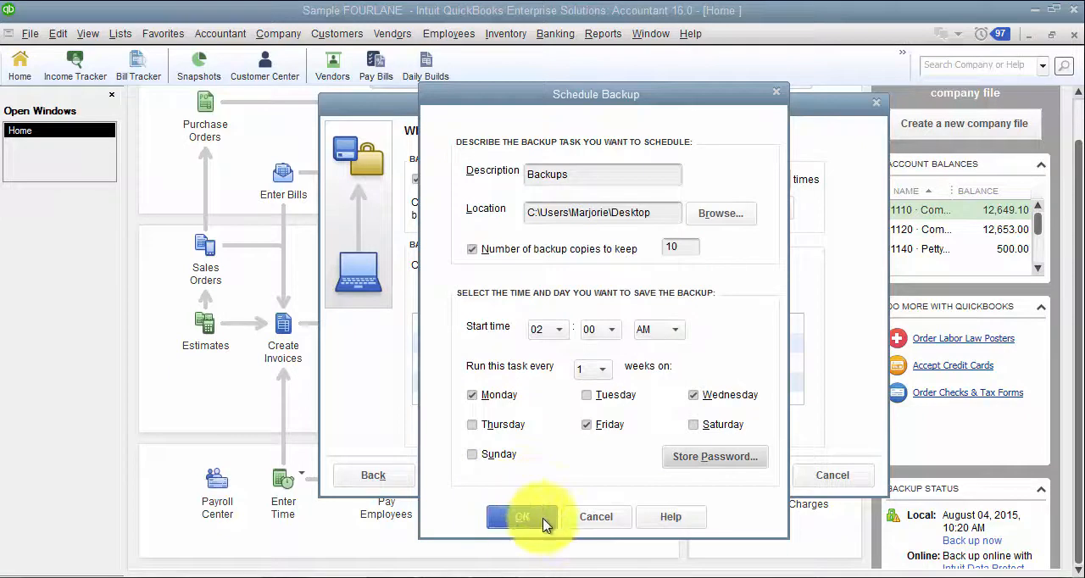
pyautogui.click(522, 517)
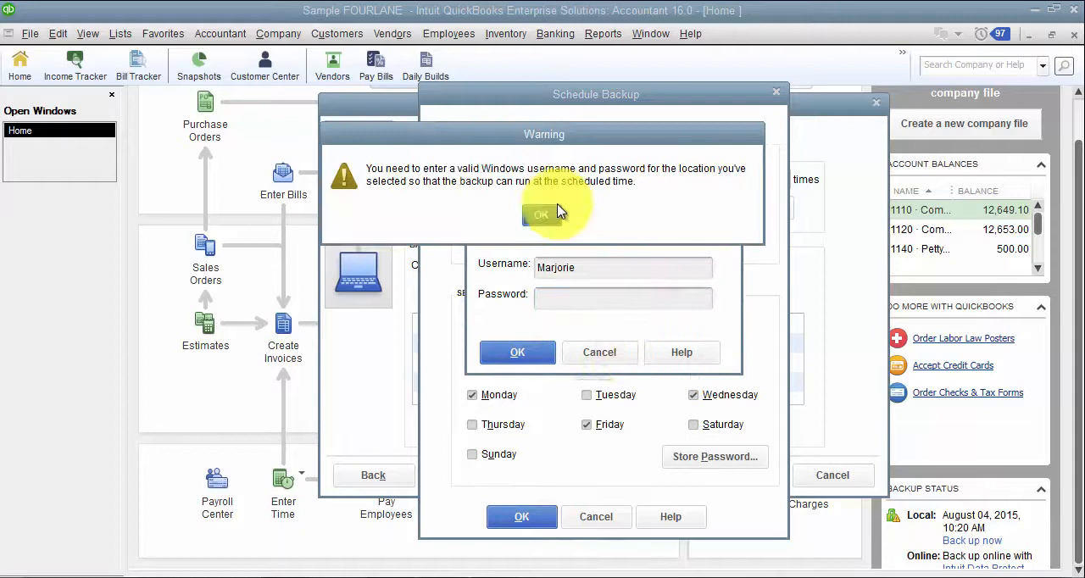
pyautogui.click(540, 214)
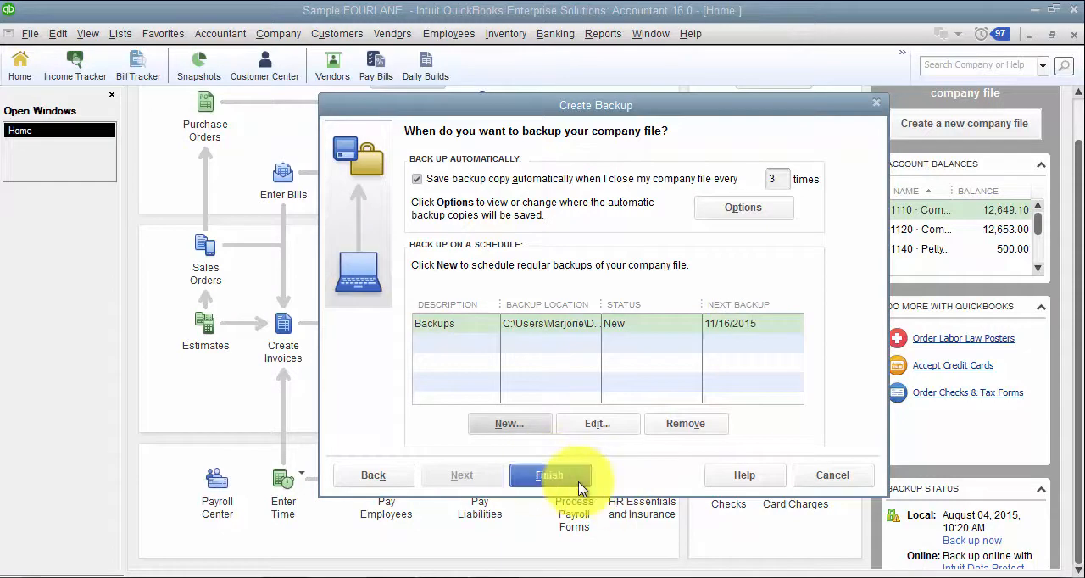
# Step: Finish the Create Backup wizard so verification and the backup run
pyautogui.click(549, 475)
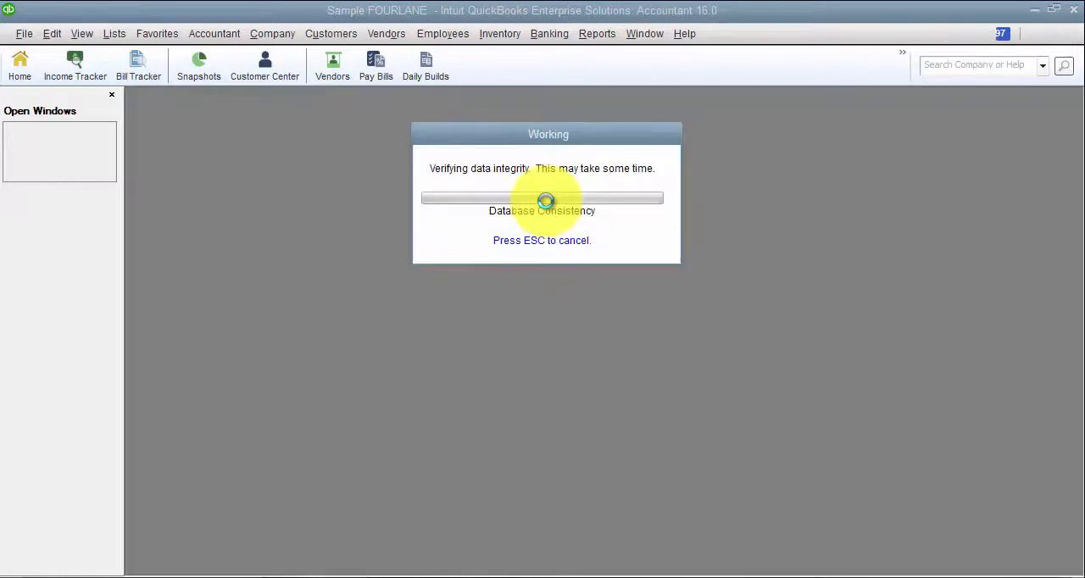
pyautogui.moveTo(563, 526)
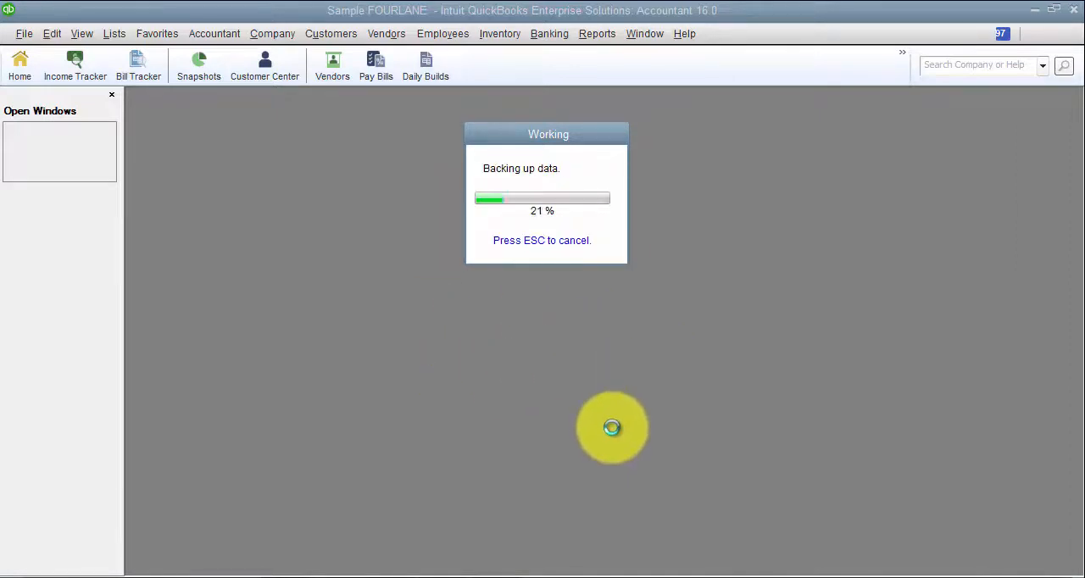
pyautogui.moveTo(546, 239)
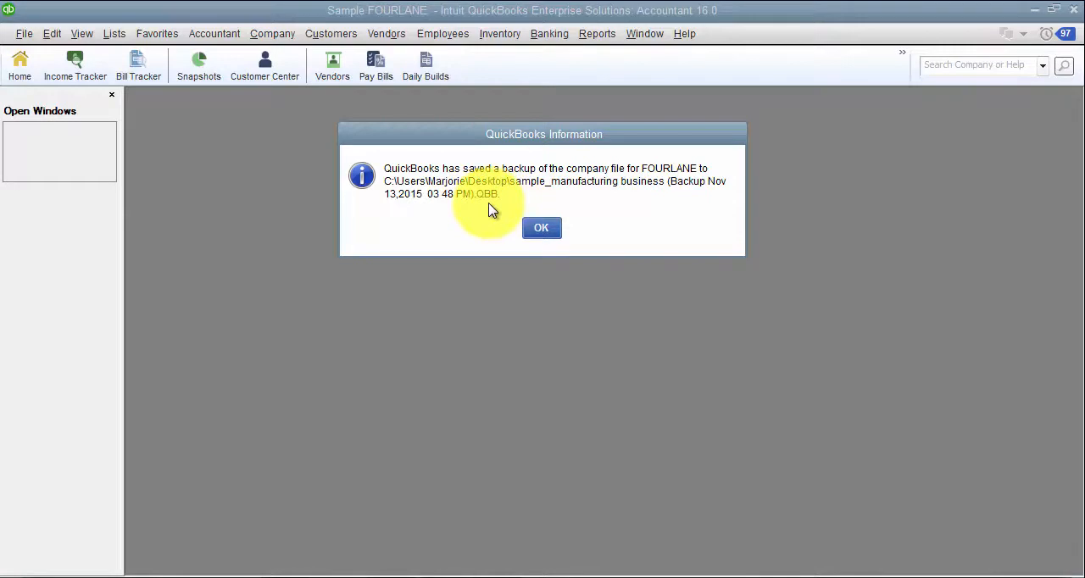
pyautogui.moveTo(415, 183)
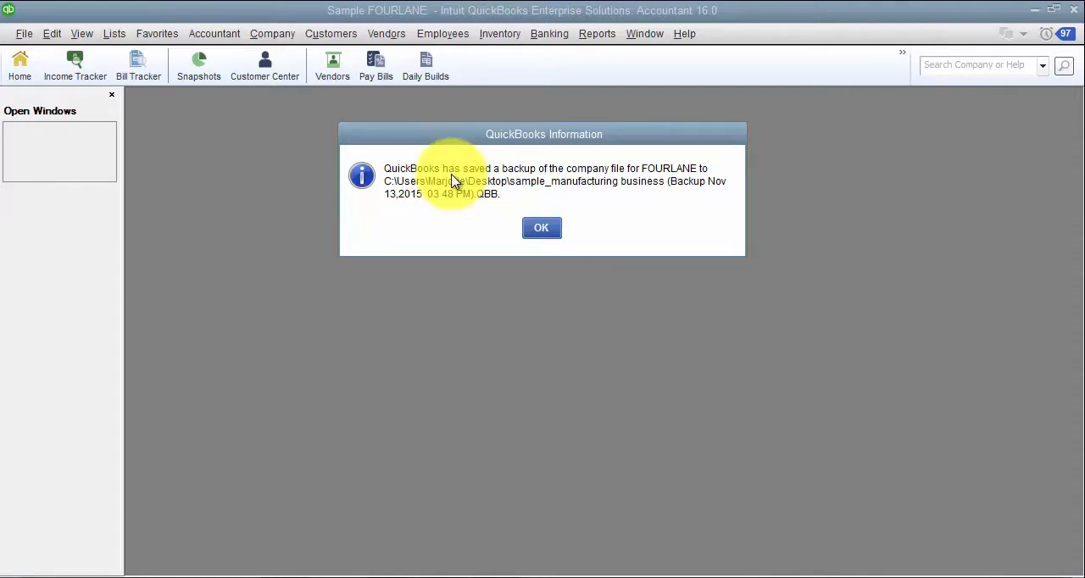
pyautogui.moveTo(559, 268)
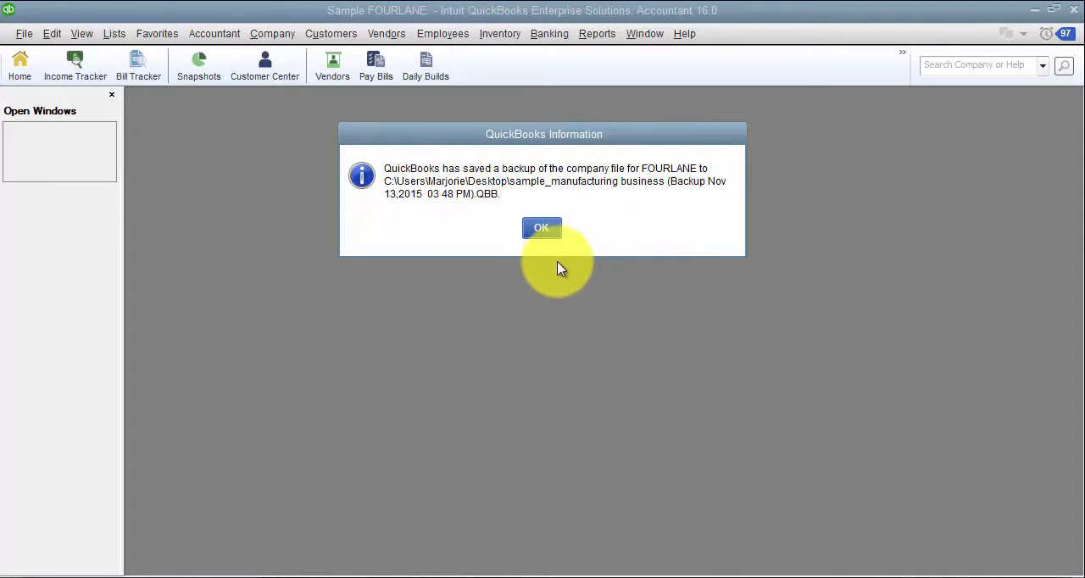
# Step: Dismiss the backup-saved message and return to the Home page
pyautogui.click(541, 227)
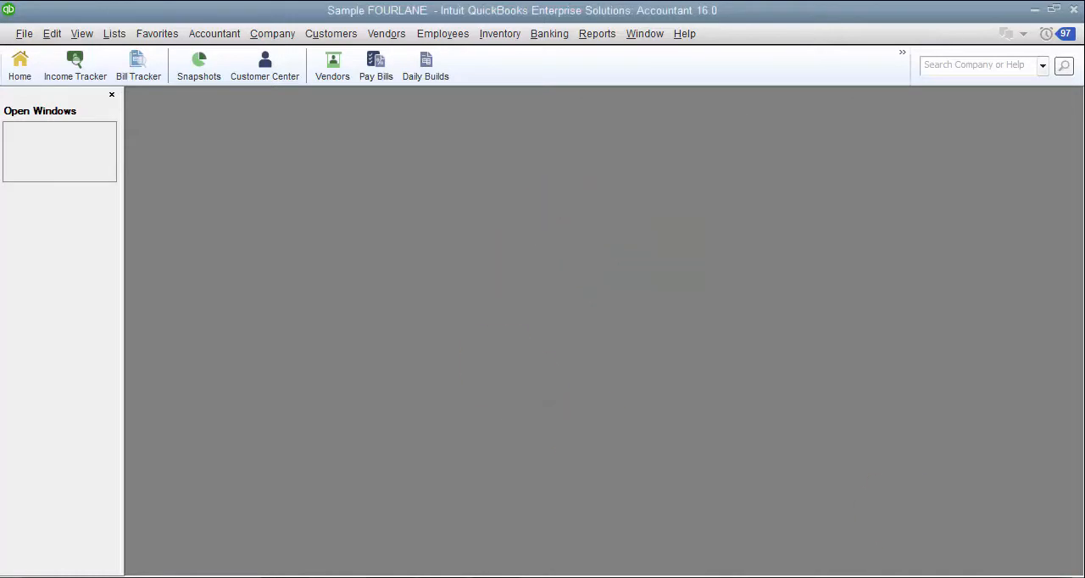
pyautogui.click(20, 65)
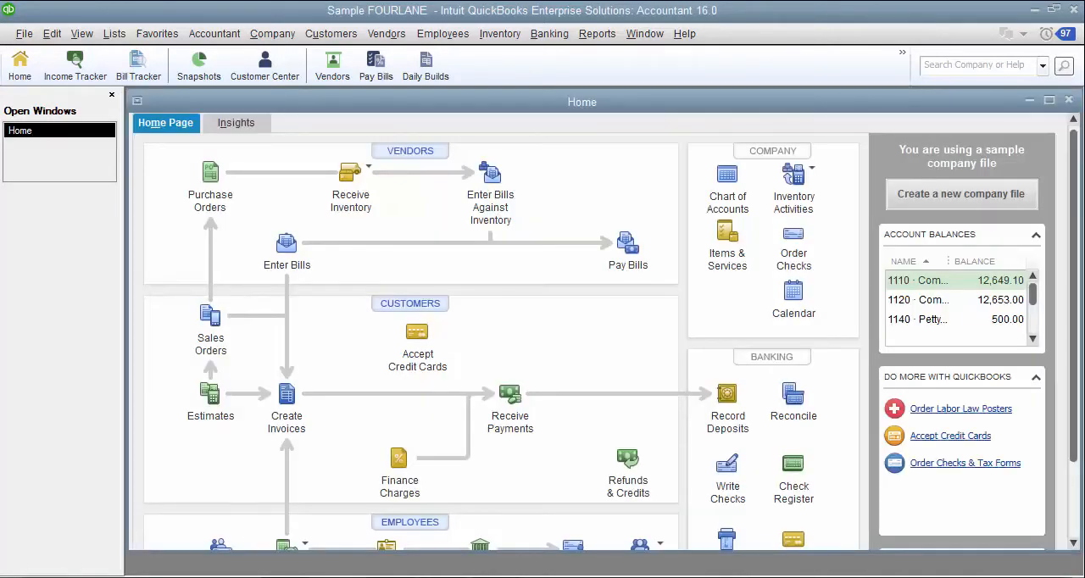